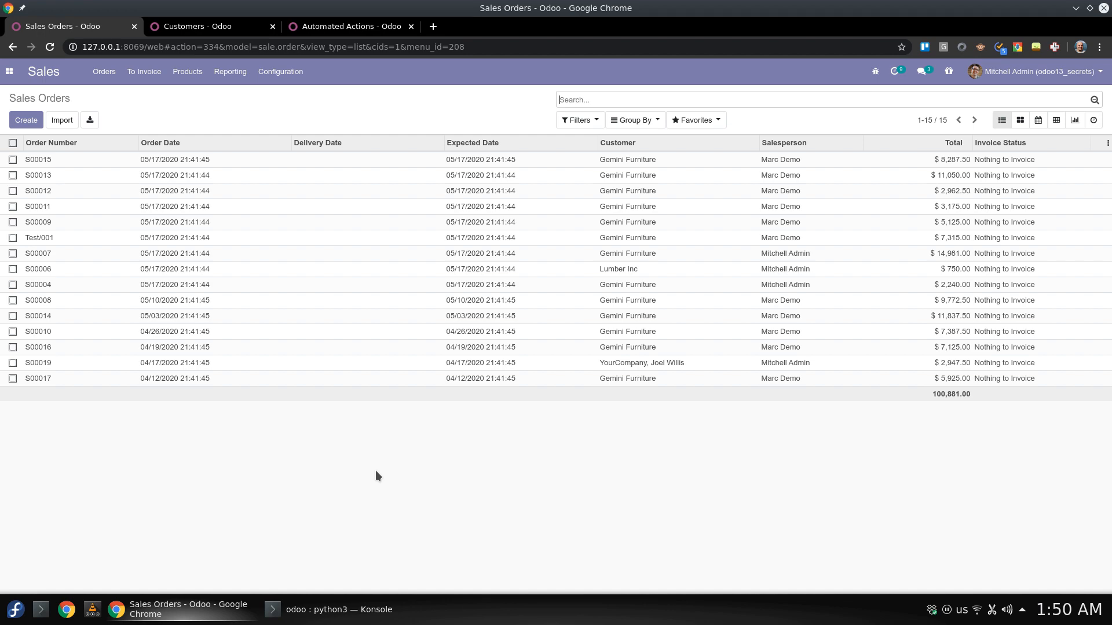
mouse_move(345, 423)
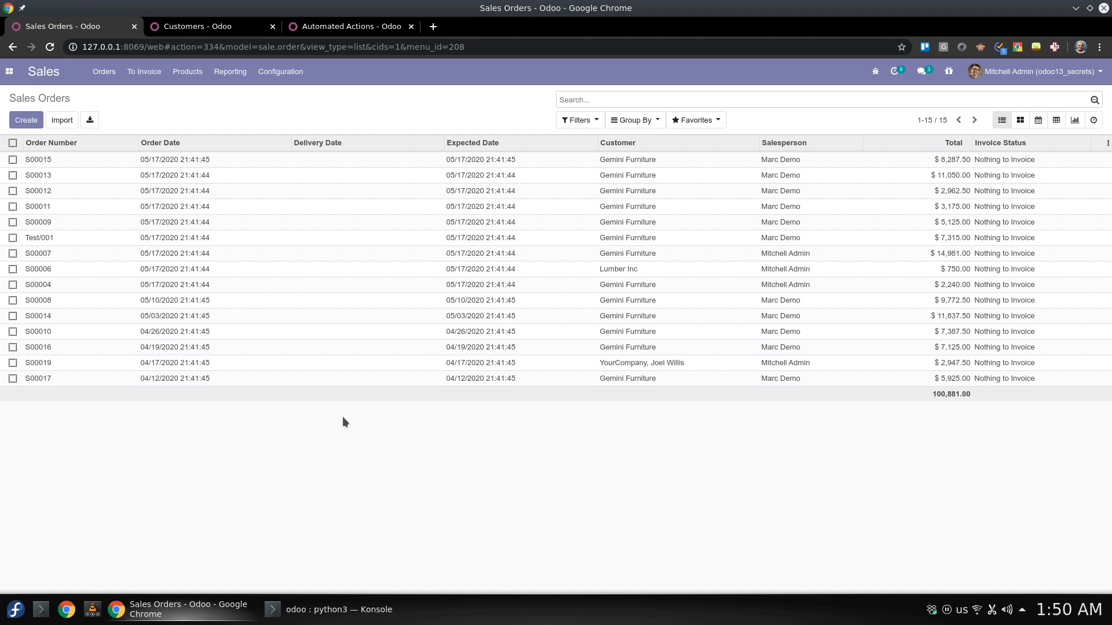
- Open sales order S00015 and view its Other Info details, where Customer Reference is empty
left_click(37, 160)
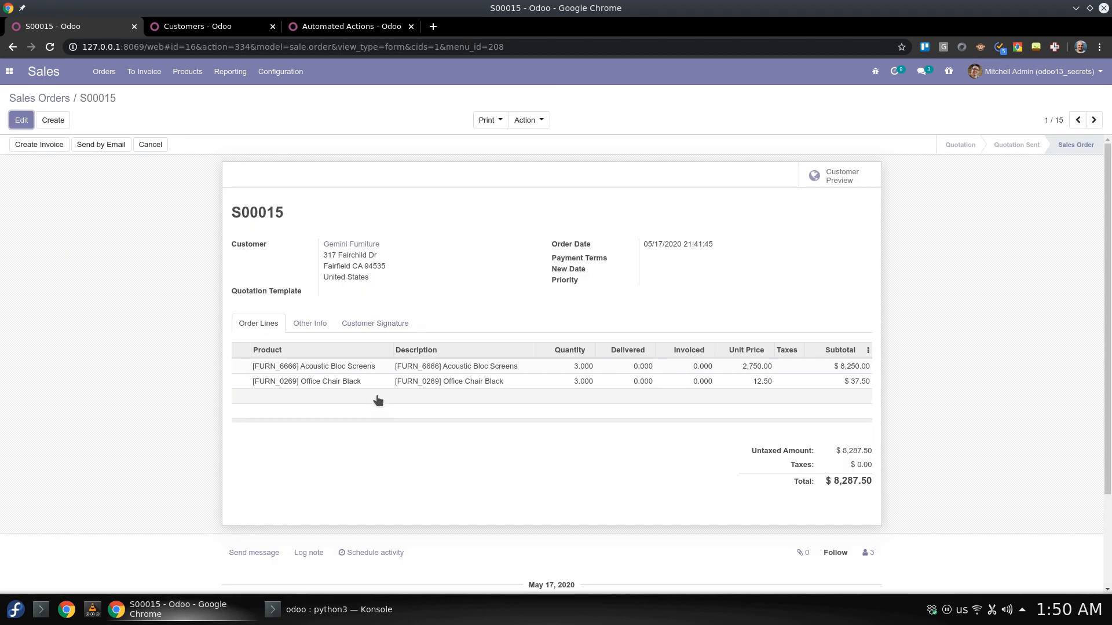
left_click(310, 323)
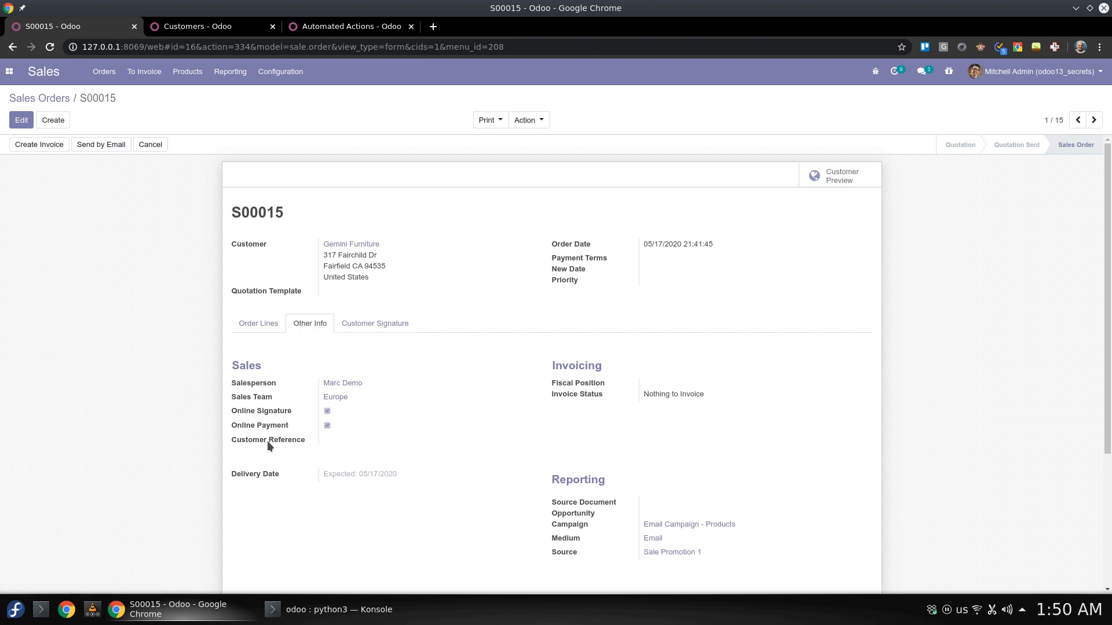
mouse_move(269, 446)
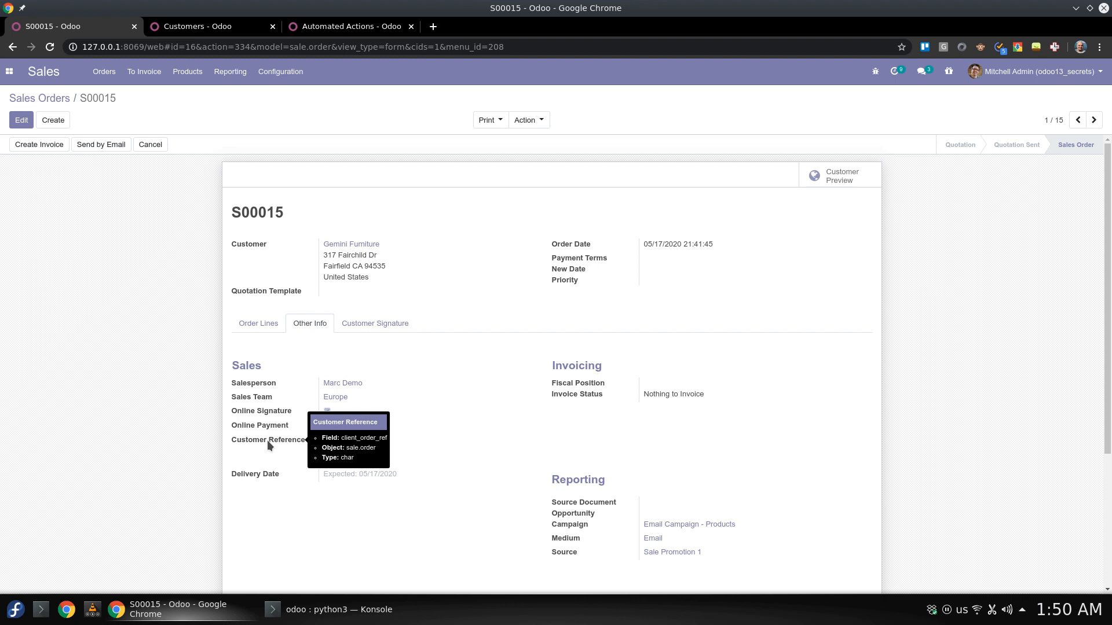
mouse_move(273, 123)
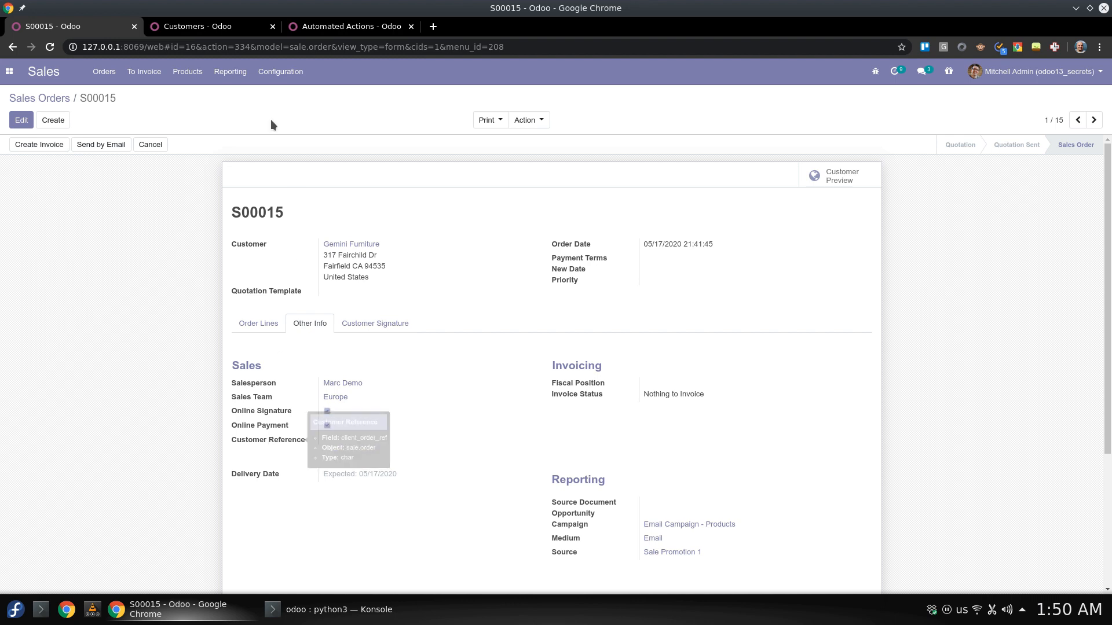
- Set Deco Addict's Reference to 'deco', save it, and return to order S00015
left_click(197, 26)
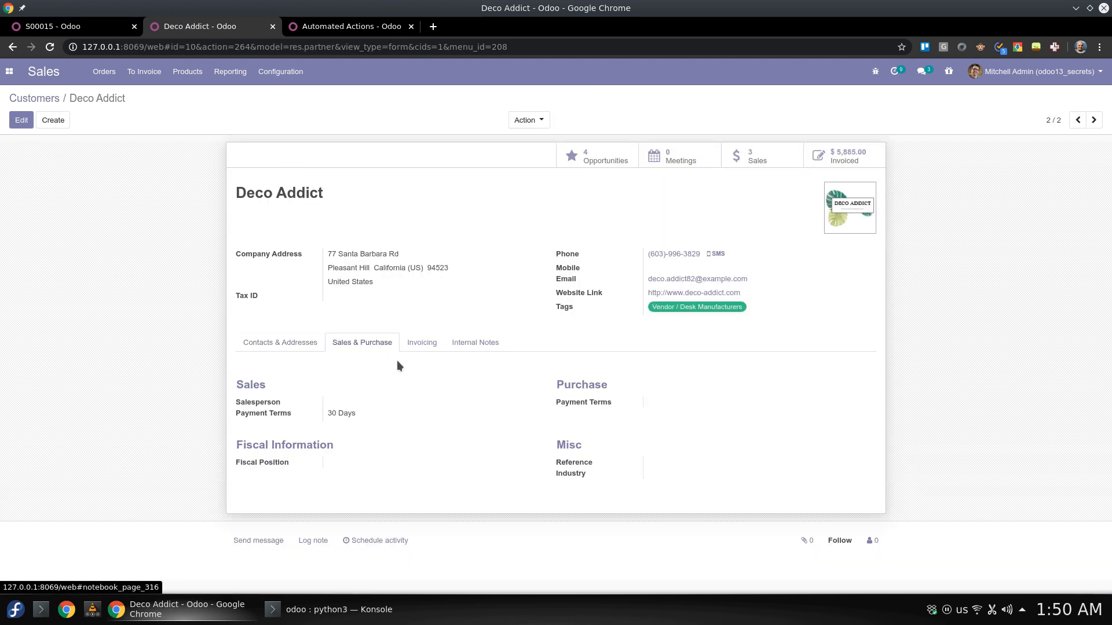
mouse_move(574, 462)
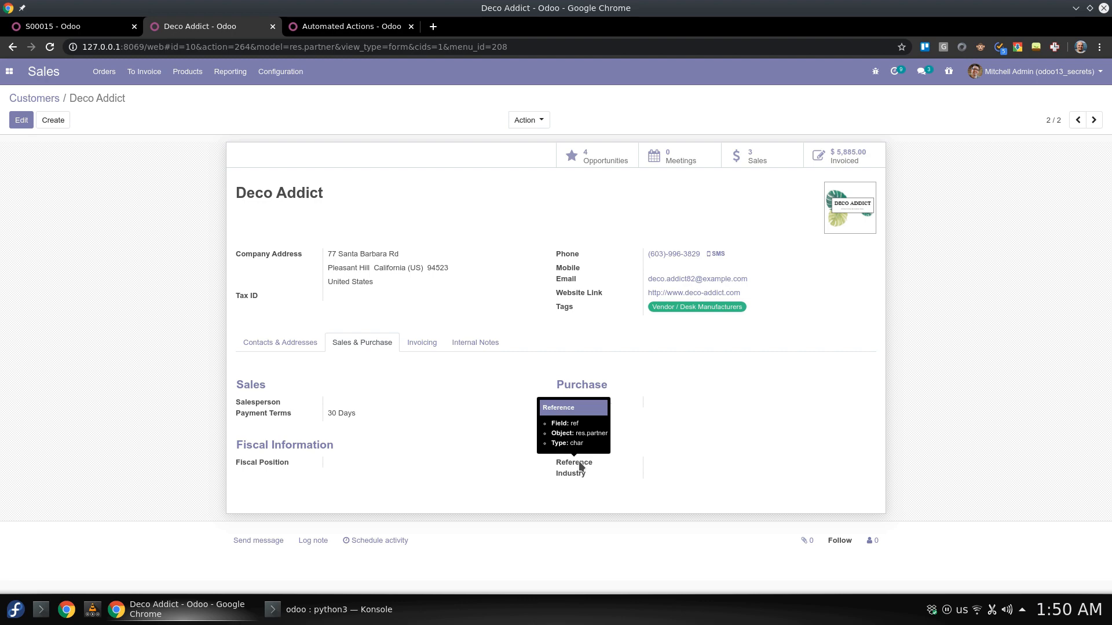
mouse_move(26, 125)
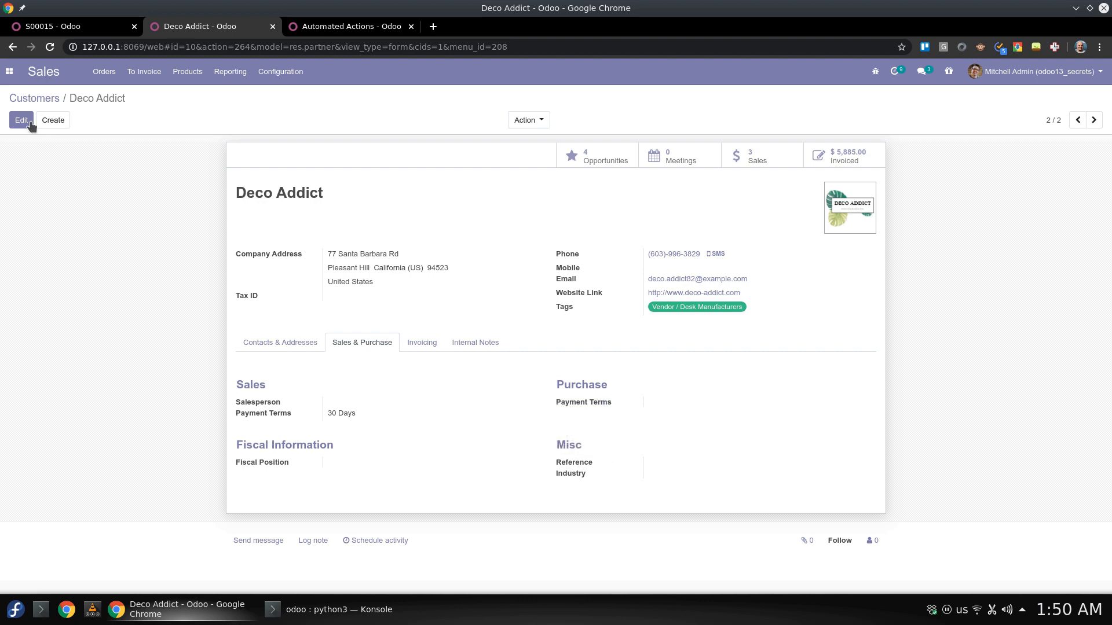
left_click(22, 120)
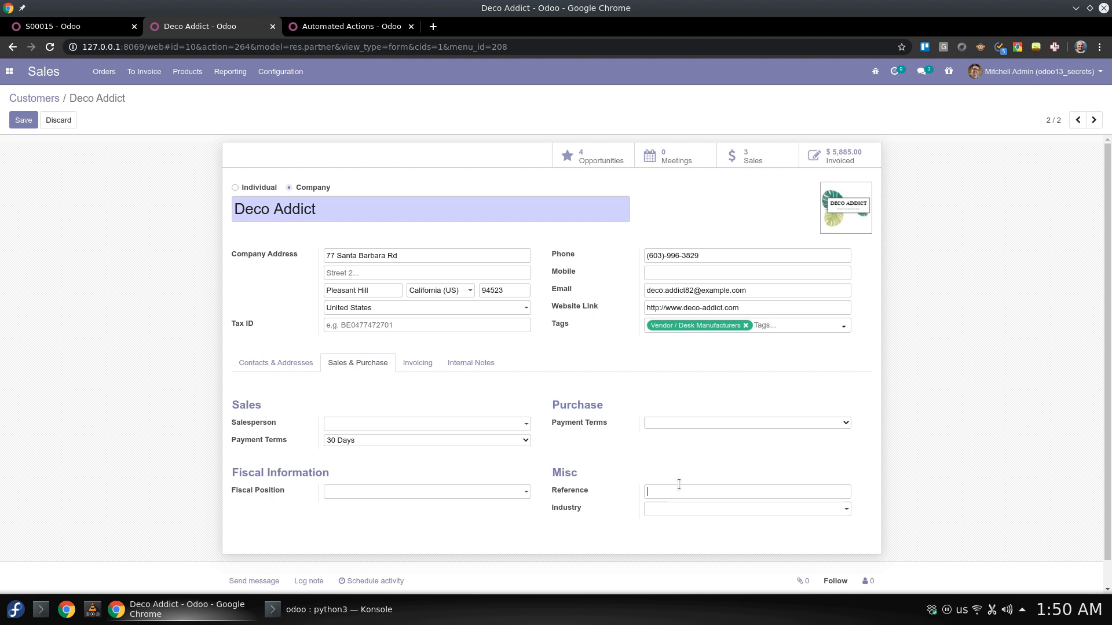
type("de")
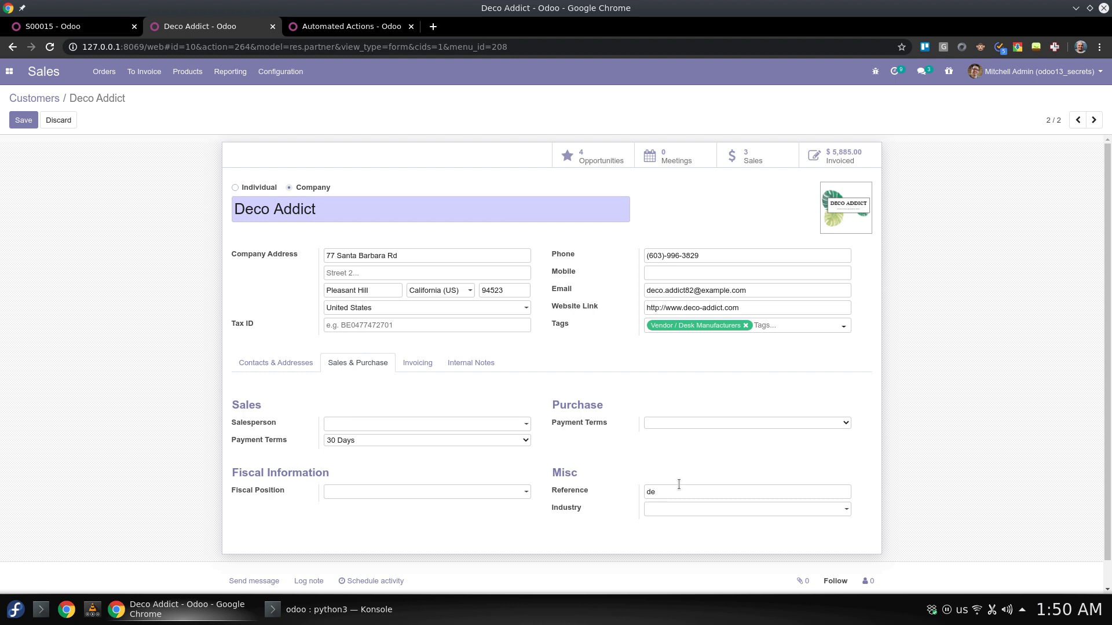
type("co")
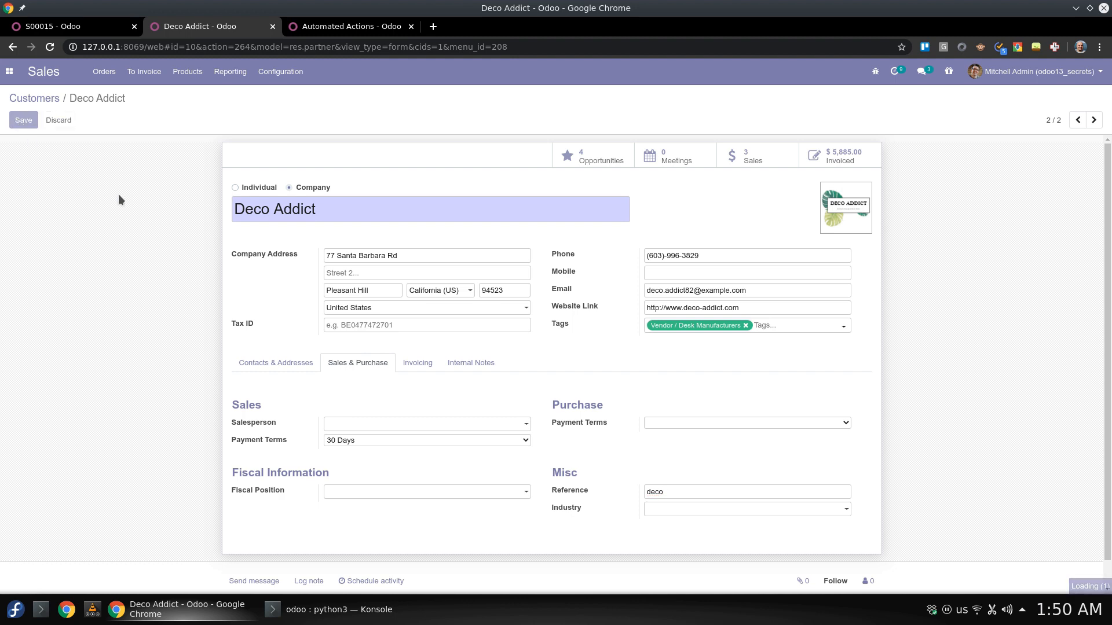
left_click(24, 120)
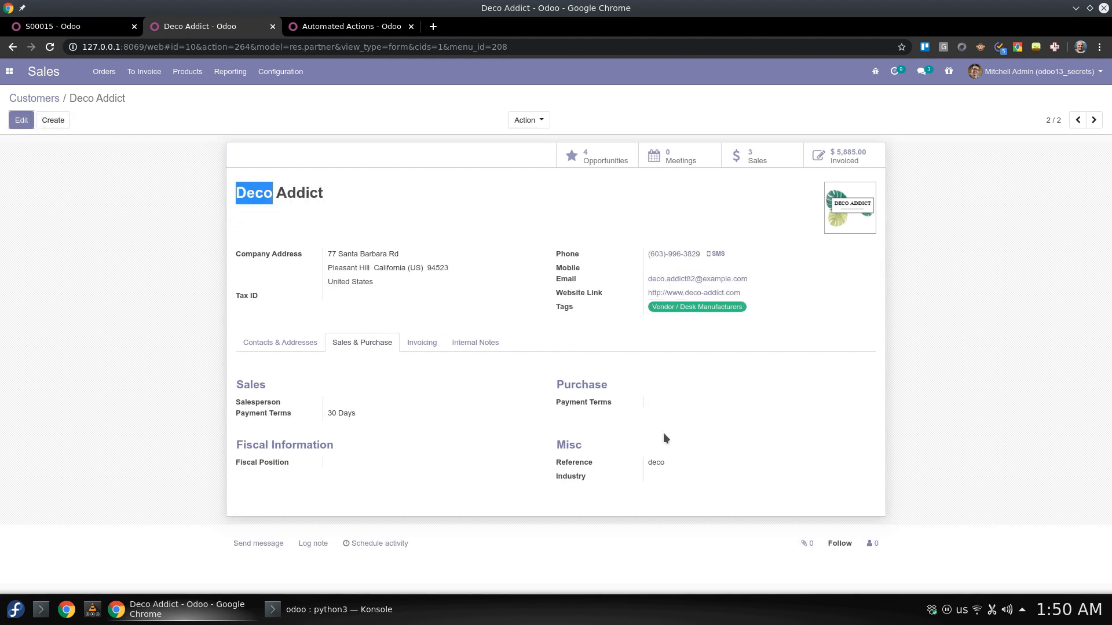
left_click(52, 26)
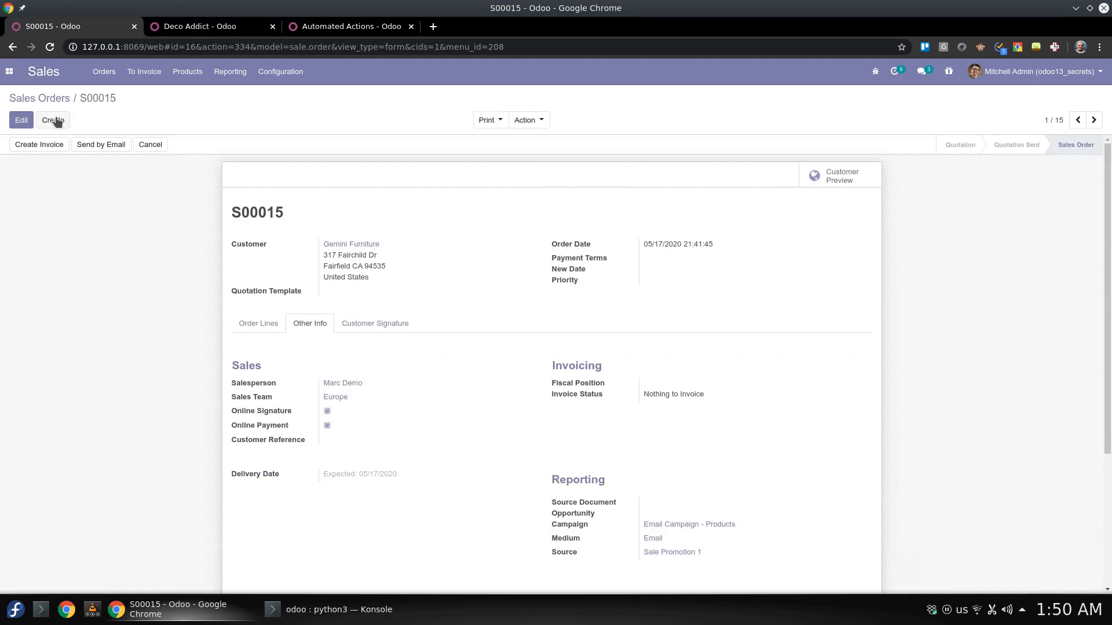
- Create a new quotation for Deco Addict and confirm its Customer Reference is blank
left_click(52, 120)
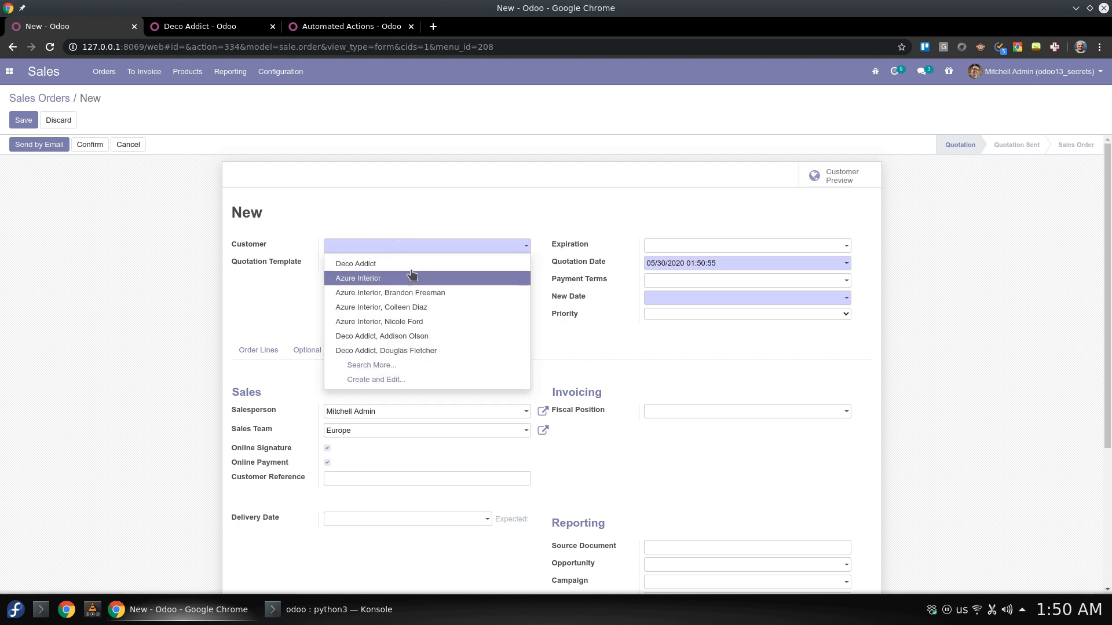
left_click(355, 263)
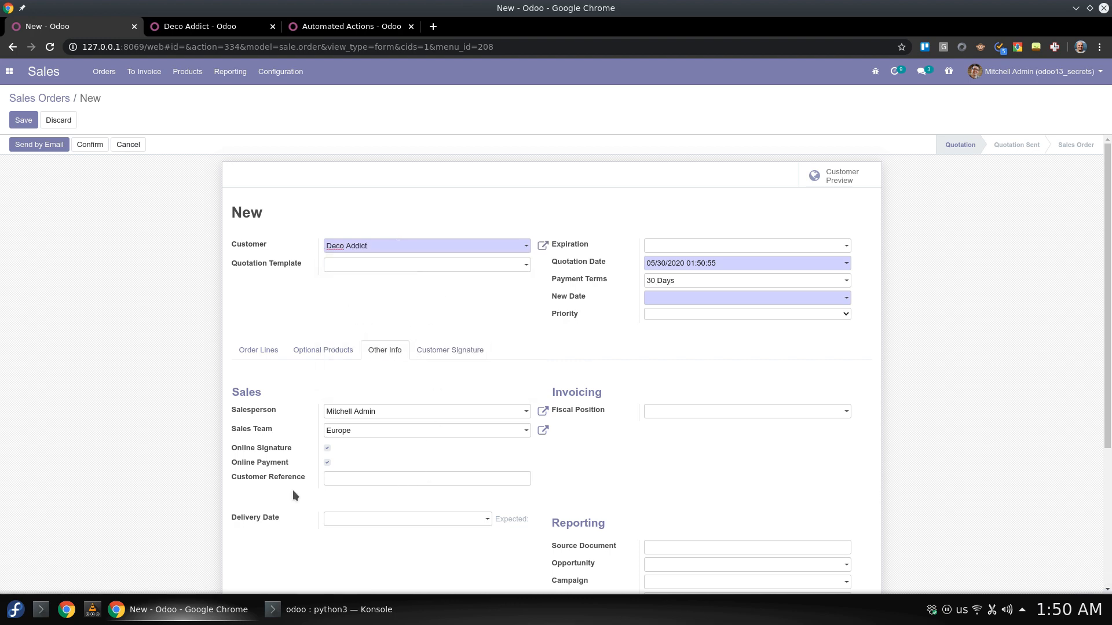
left_click(426, 478)
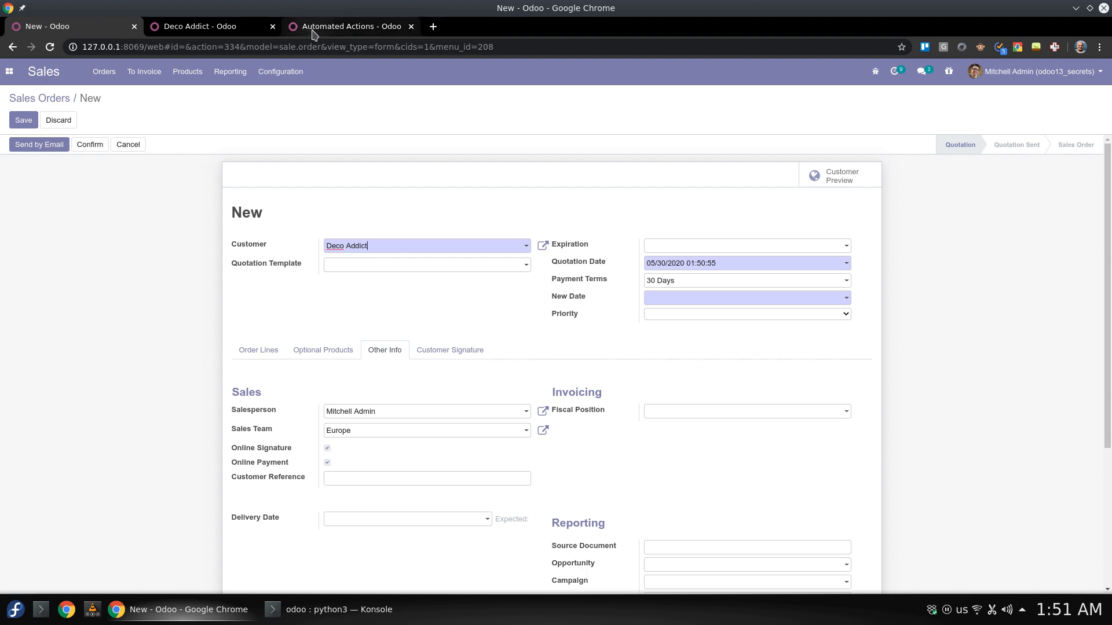
- Go to Technical > Automated Actions and create an action named 'Sales Order Ref'
left_click(351, 26)
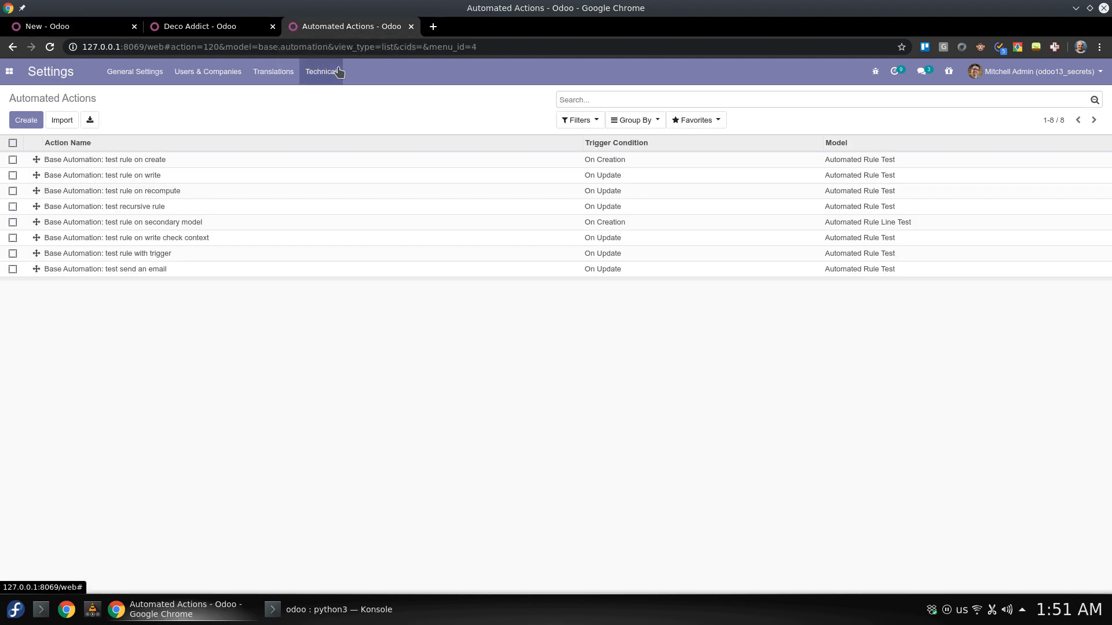
left_click(320, 72)
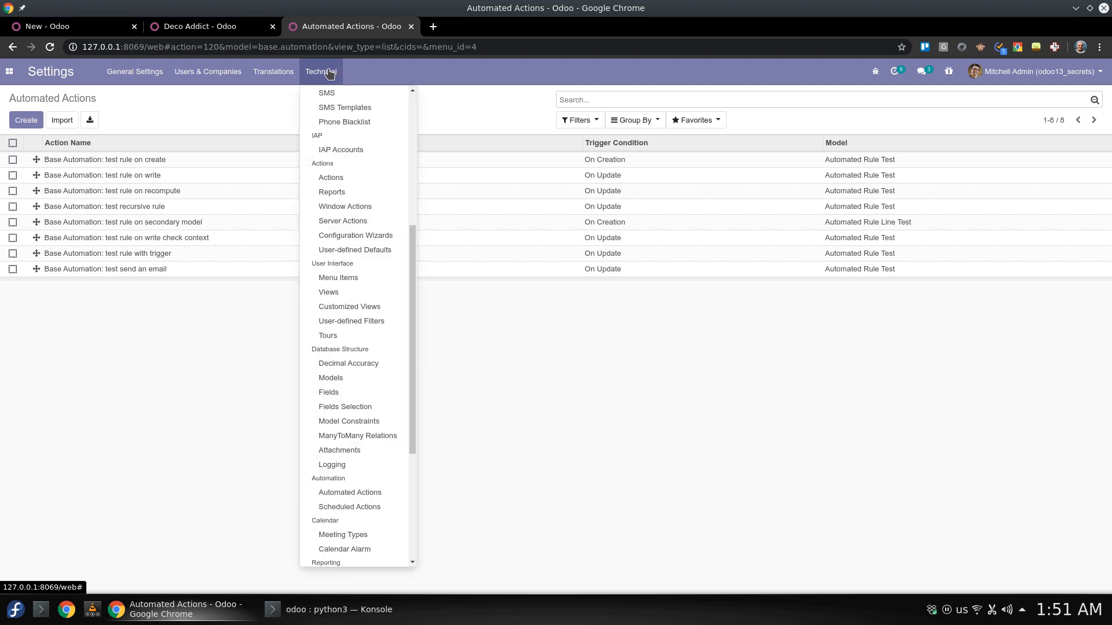
mouse_move(349, 492)
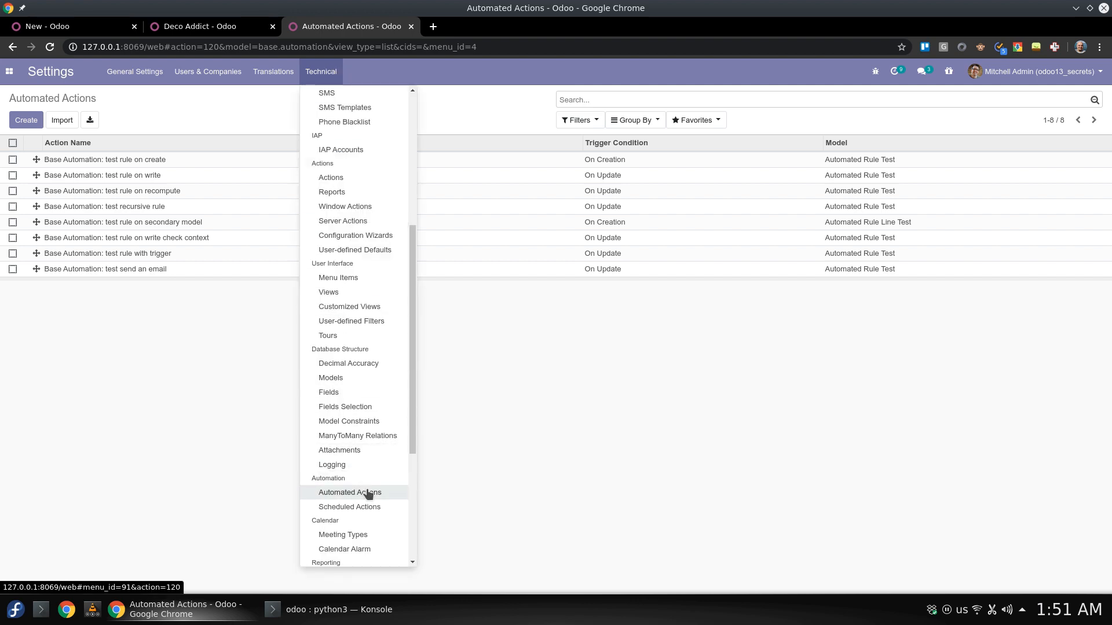
left_click(350, 492)
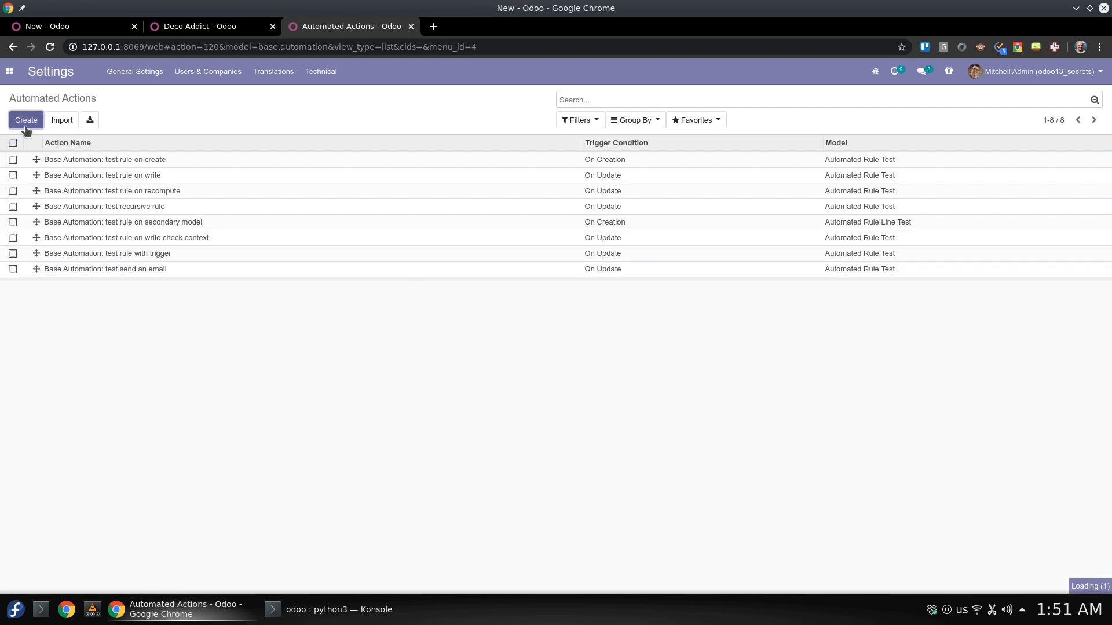
left_click(26, 120)
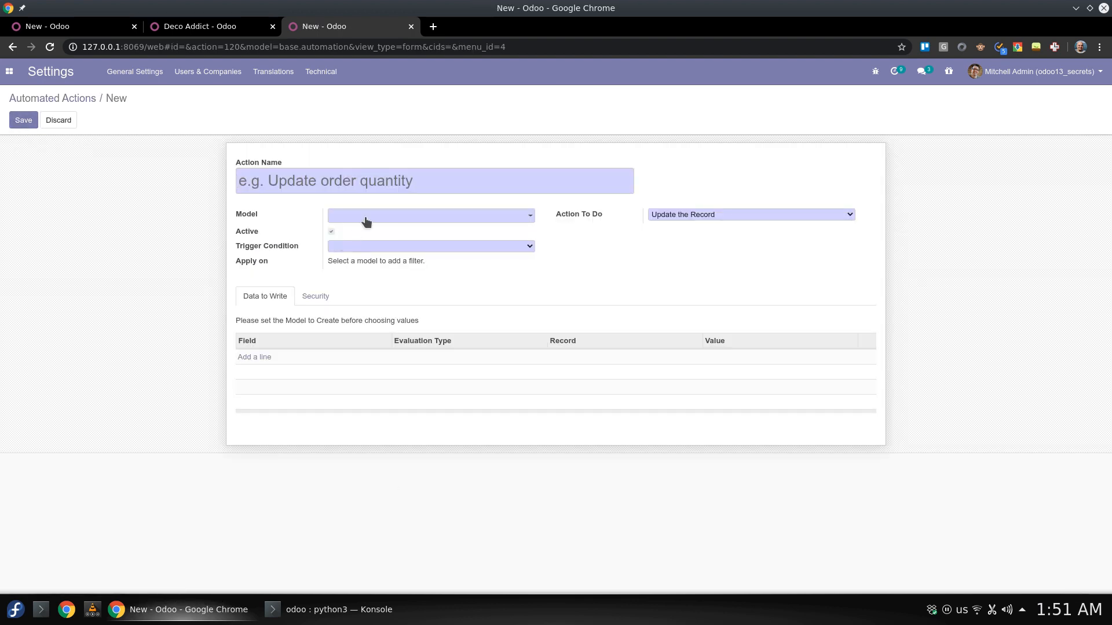
type("Sales Pricelists")
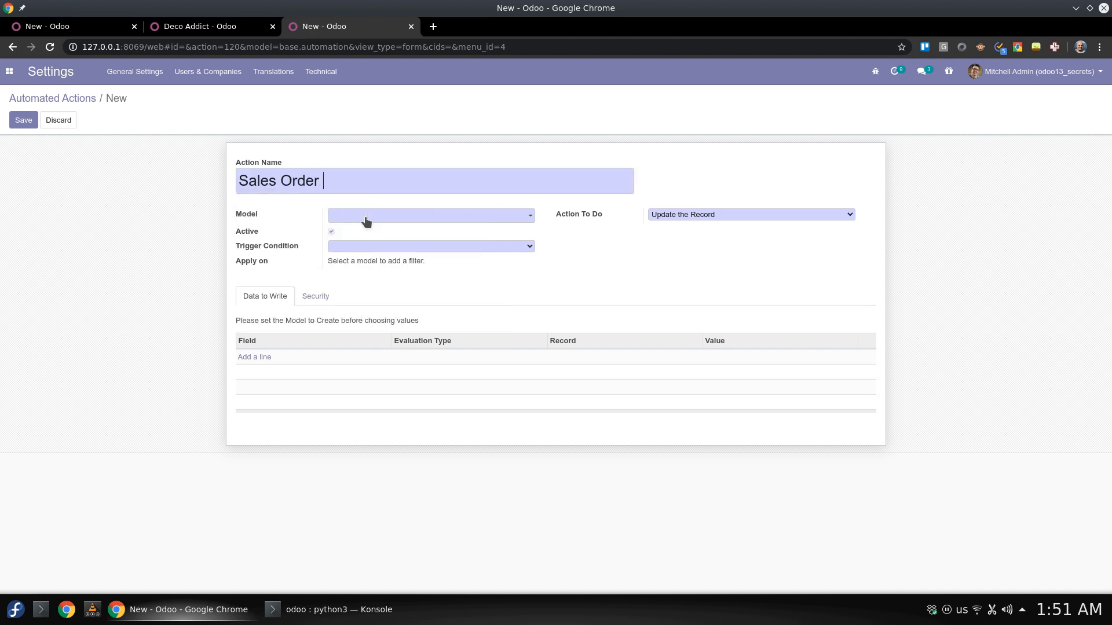
type("Ref")
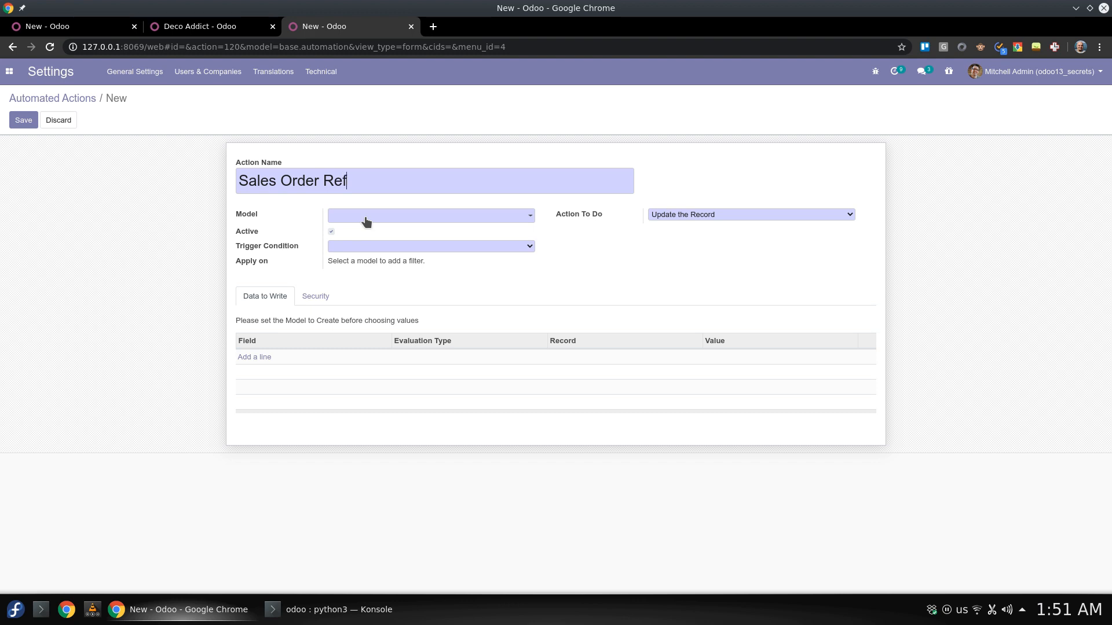
- Set the action's model to Sales Order and its trigger to form modification, dismissing the warning
left_click(431, 216)
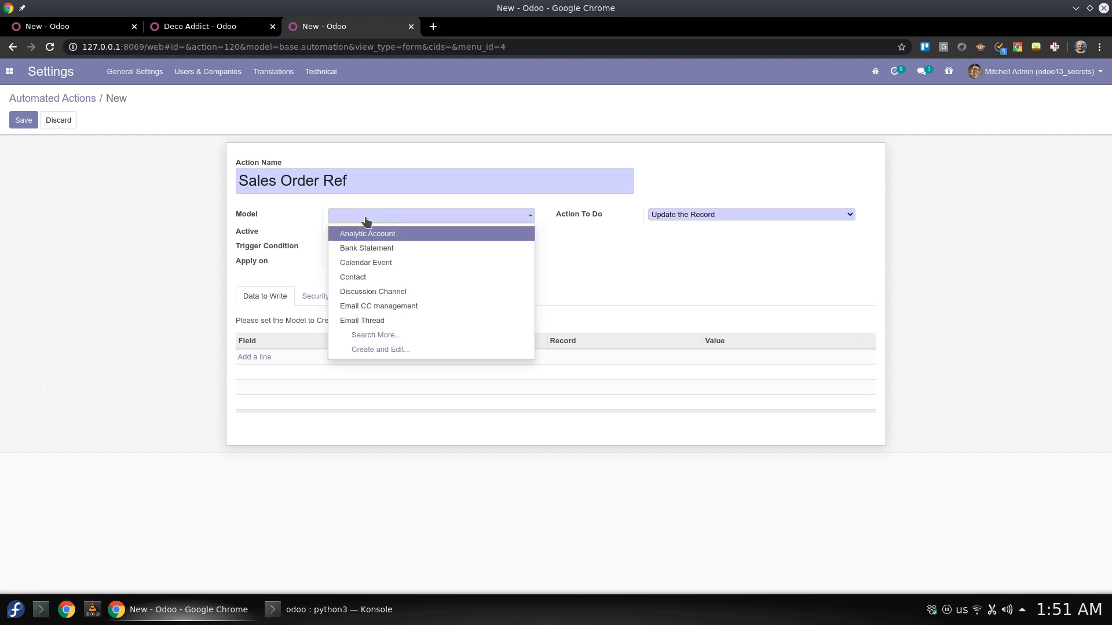
type("sales")
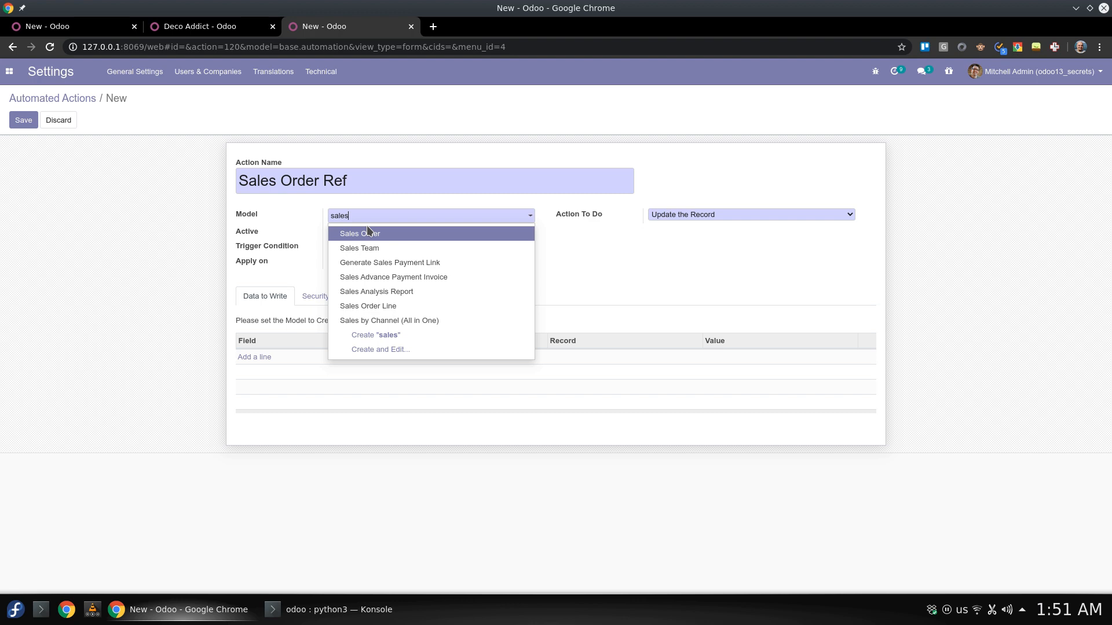
left_click(360, 234)
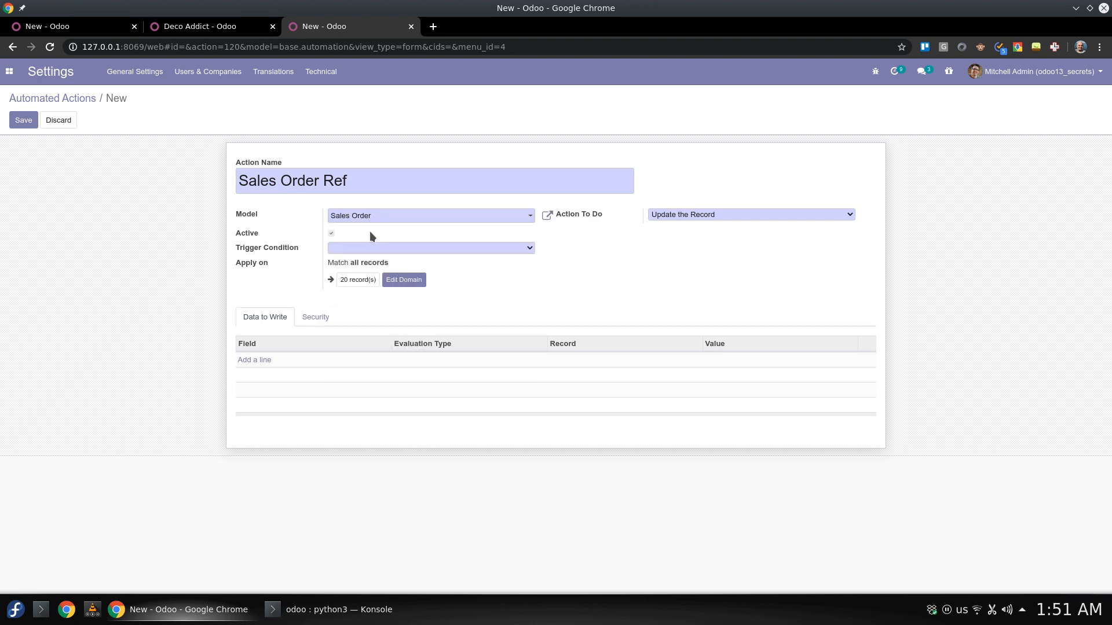
left_click(430, 248)
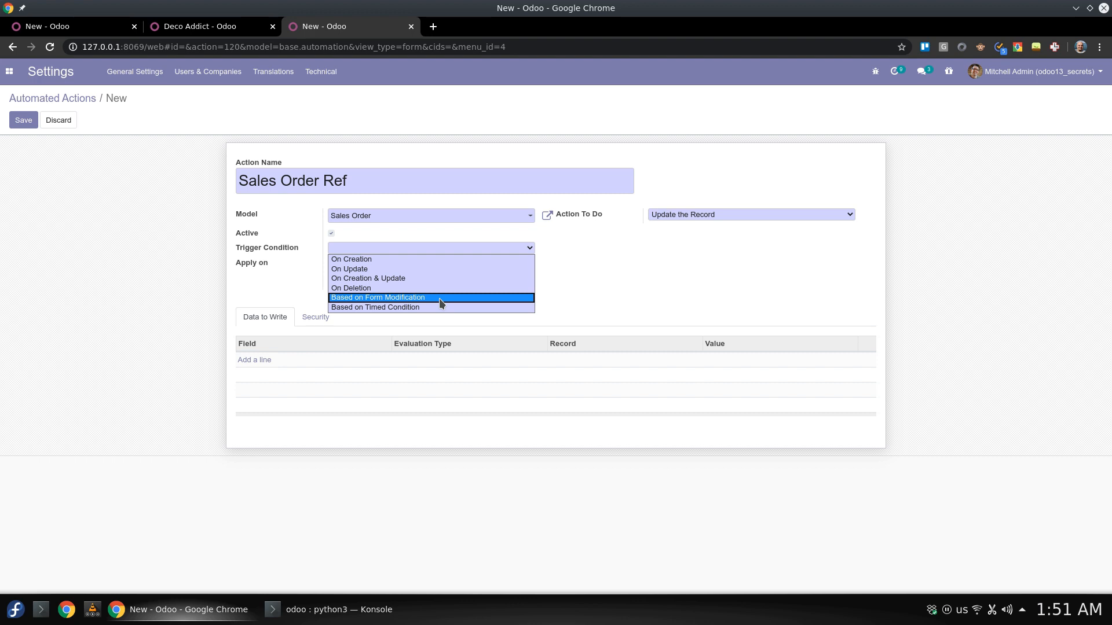
left_click(377, 297)
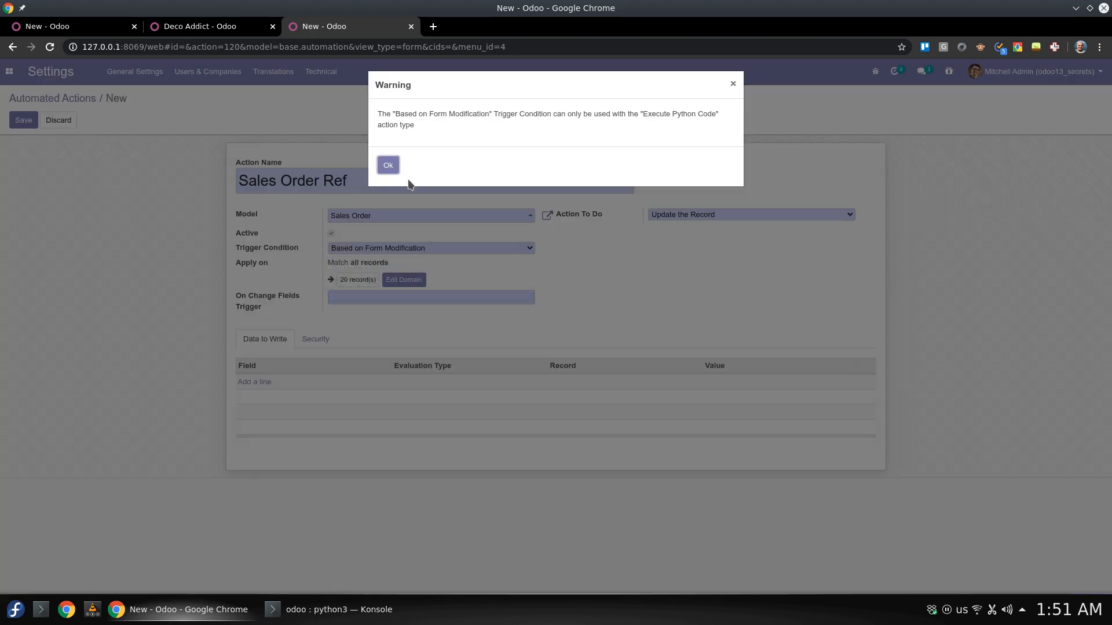
left_click_drag(387, 114, 474, 113)
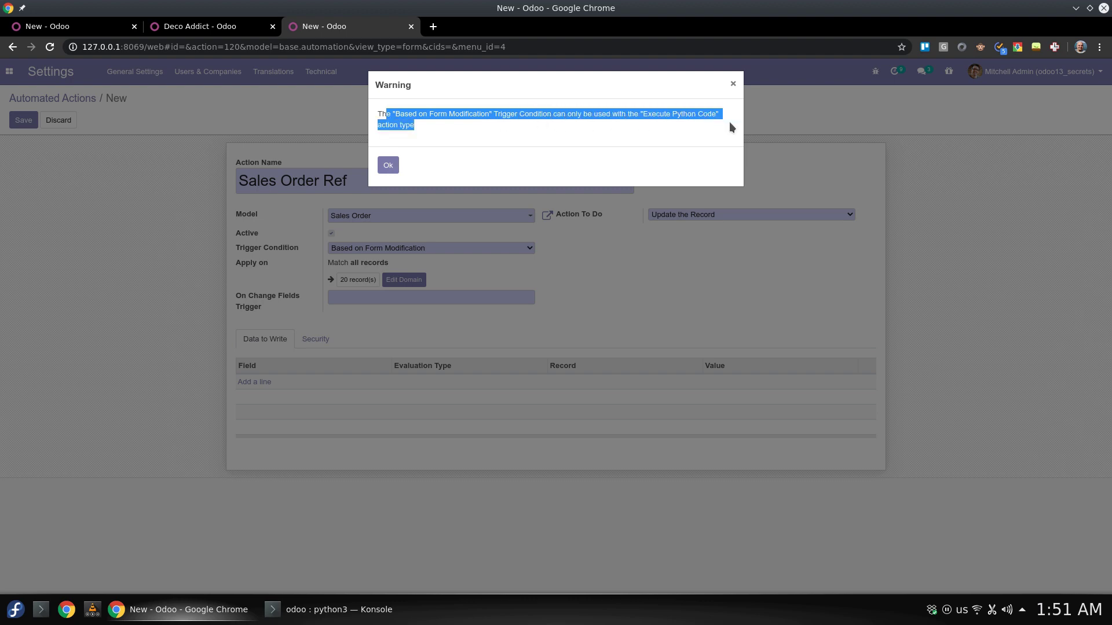
left_click(751, 214)
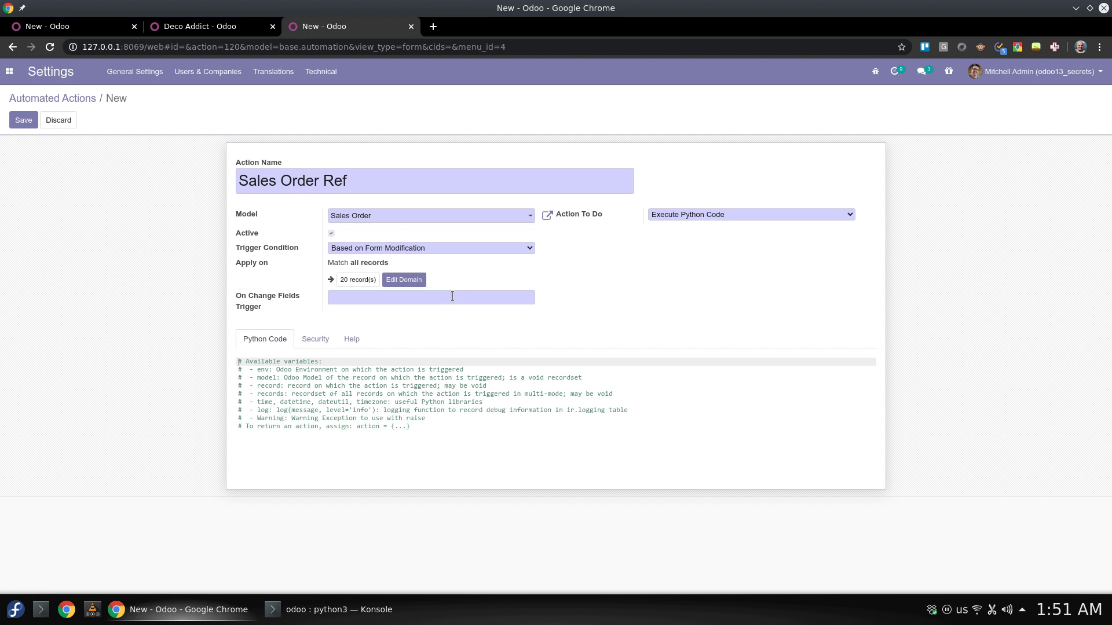
- Search 'par' in On Change Fields Trigger to select partner_id
type("par")
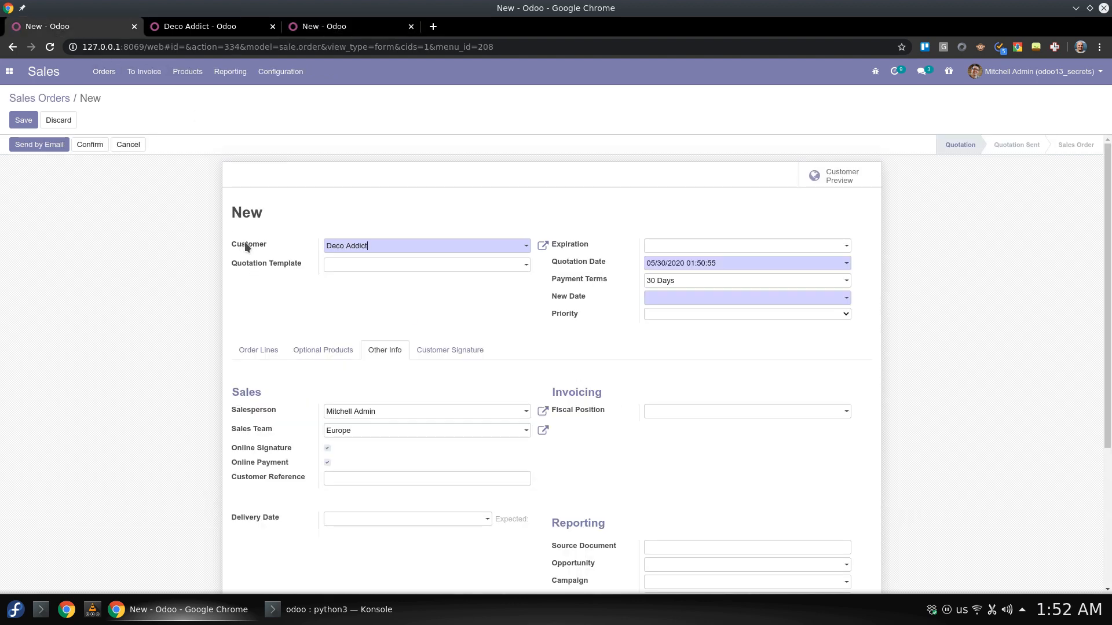
mouse_move(248, 247)
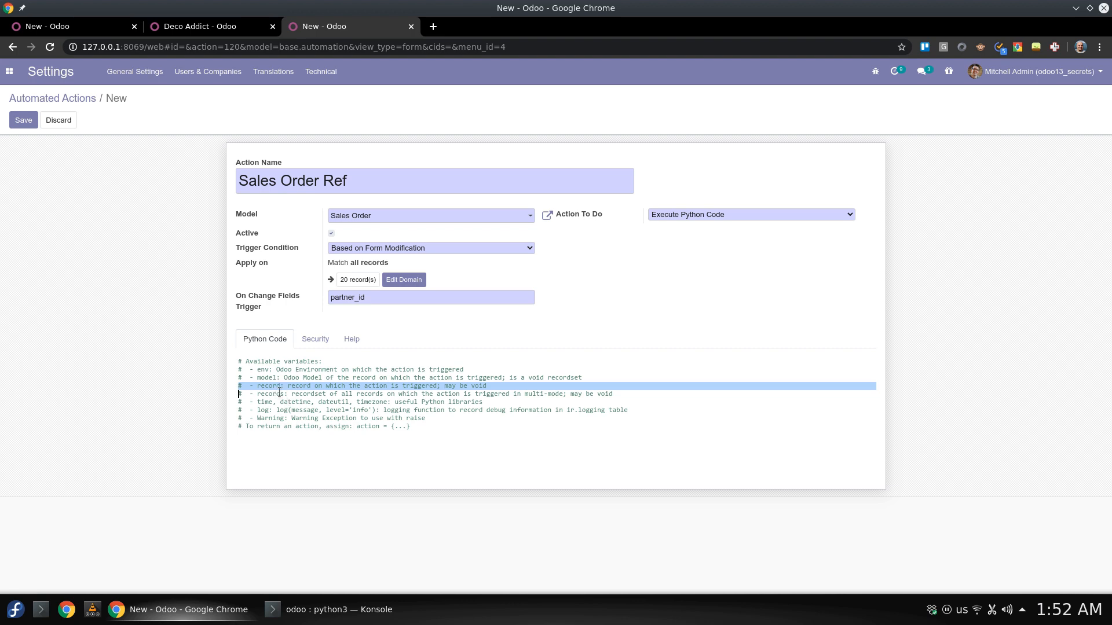
mouse_move(336, 402)
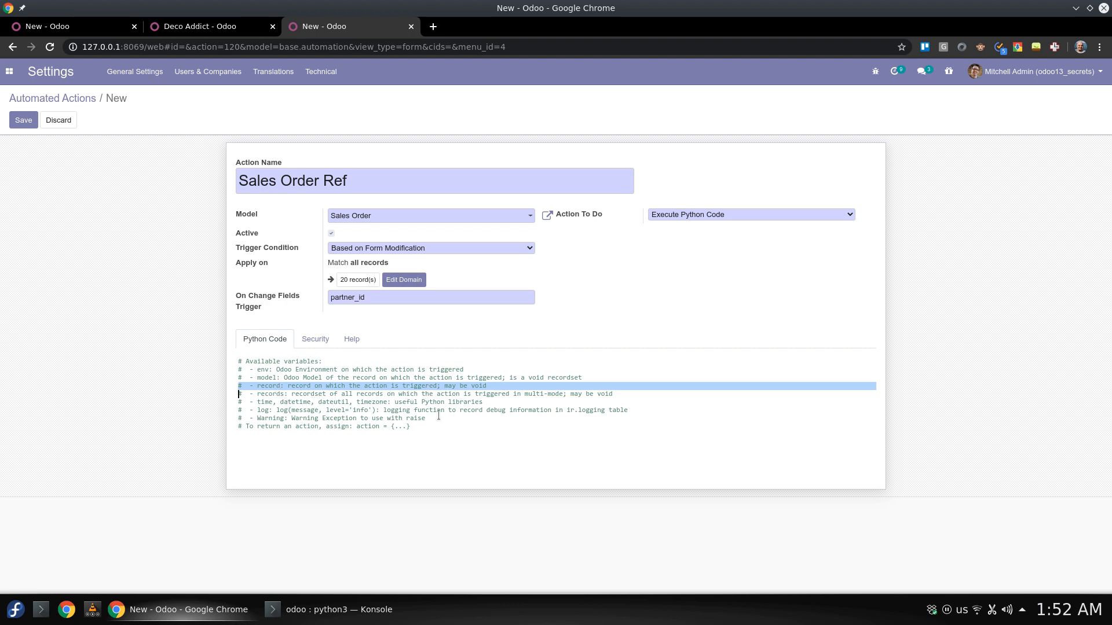
- Replace the placeholder code with record.write({'client_order_ref': ...}), checking the order's field name
key("ctrl+a")
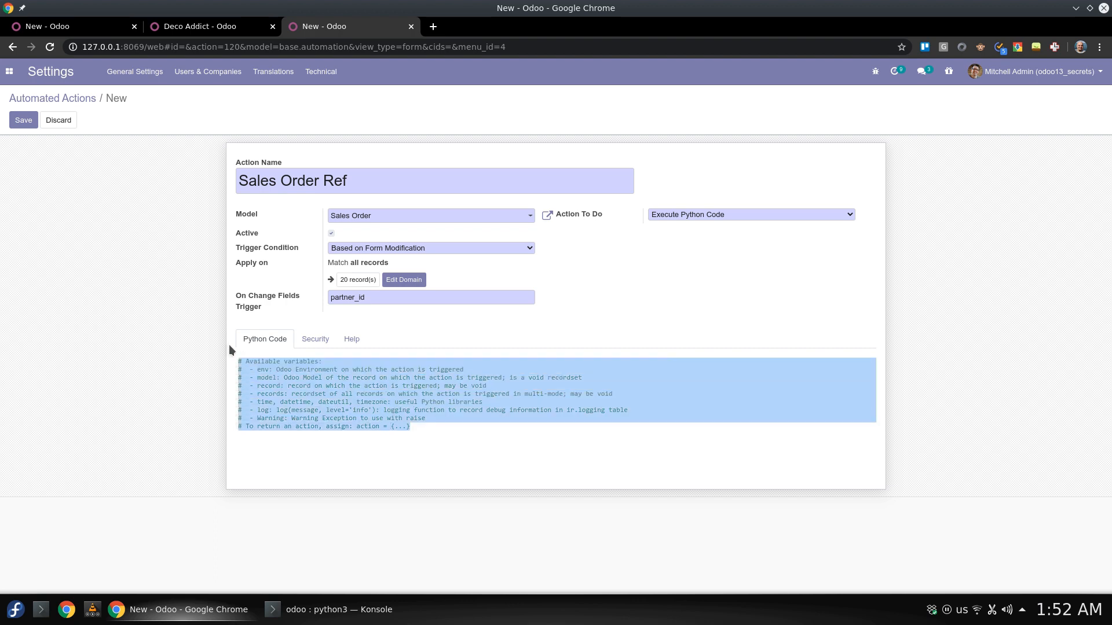
type("record")
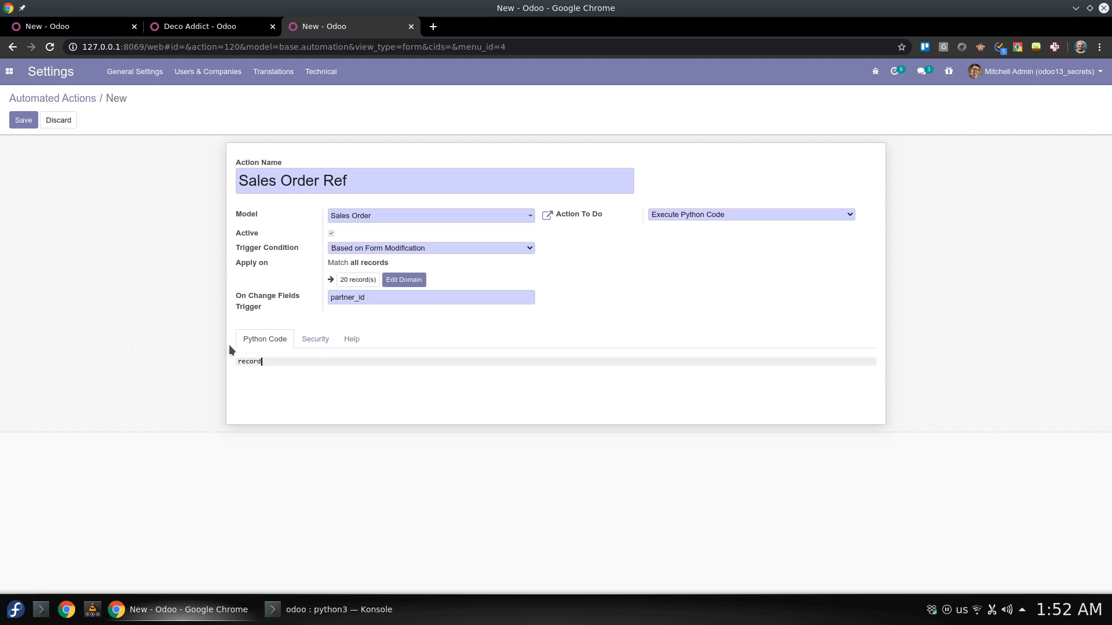
type(".write")
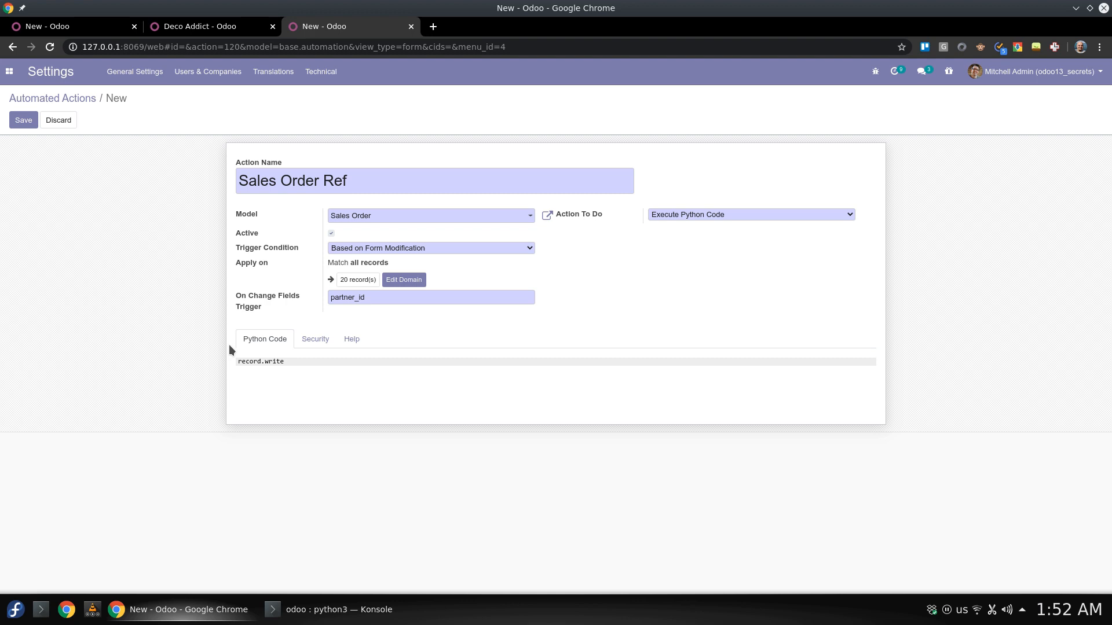
type("({})")
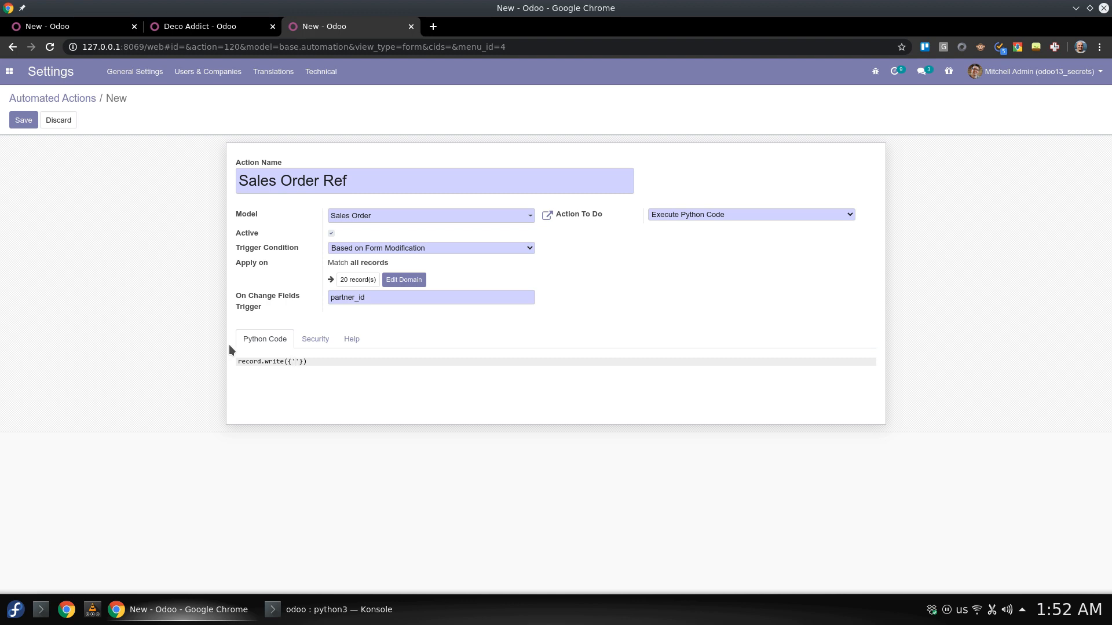
type(":")
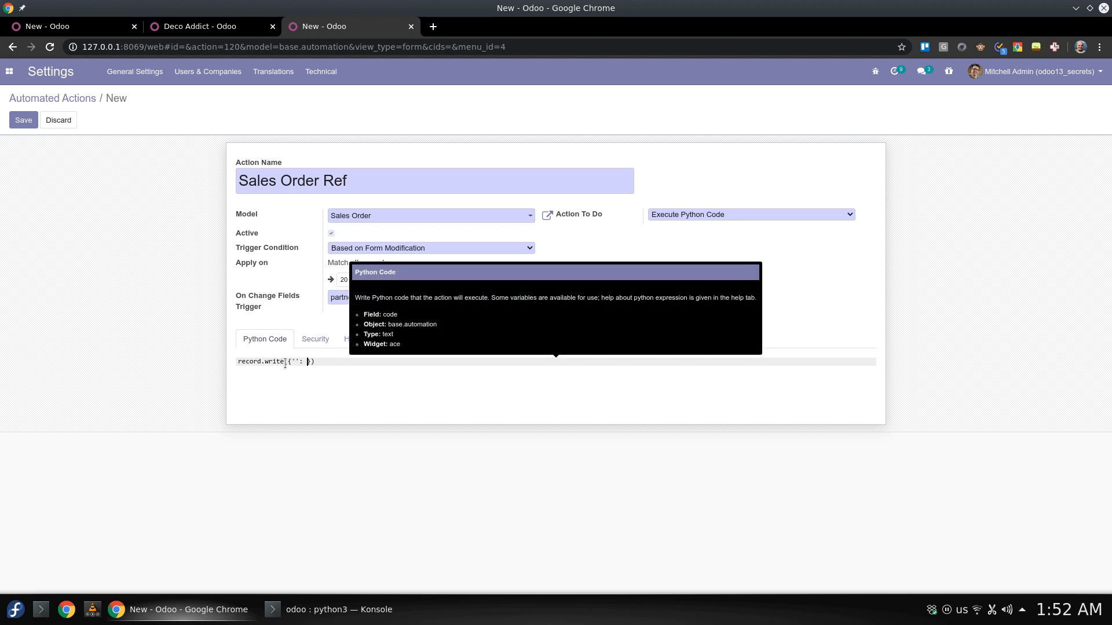
mouse_move(317, 413)
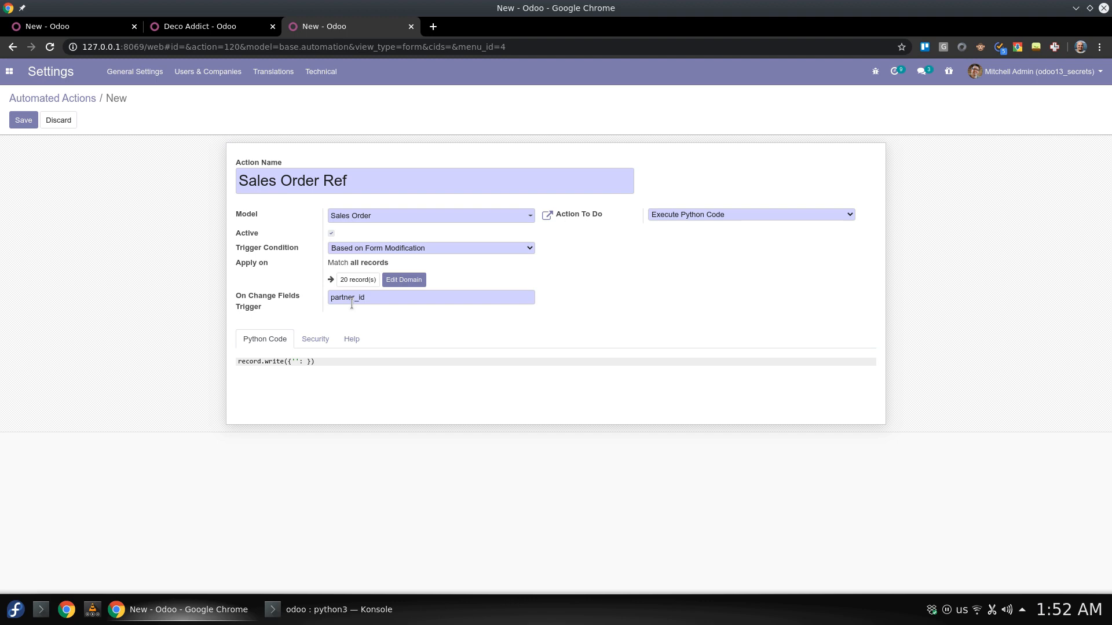
left_click(48, 26)
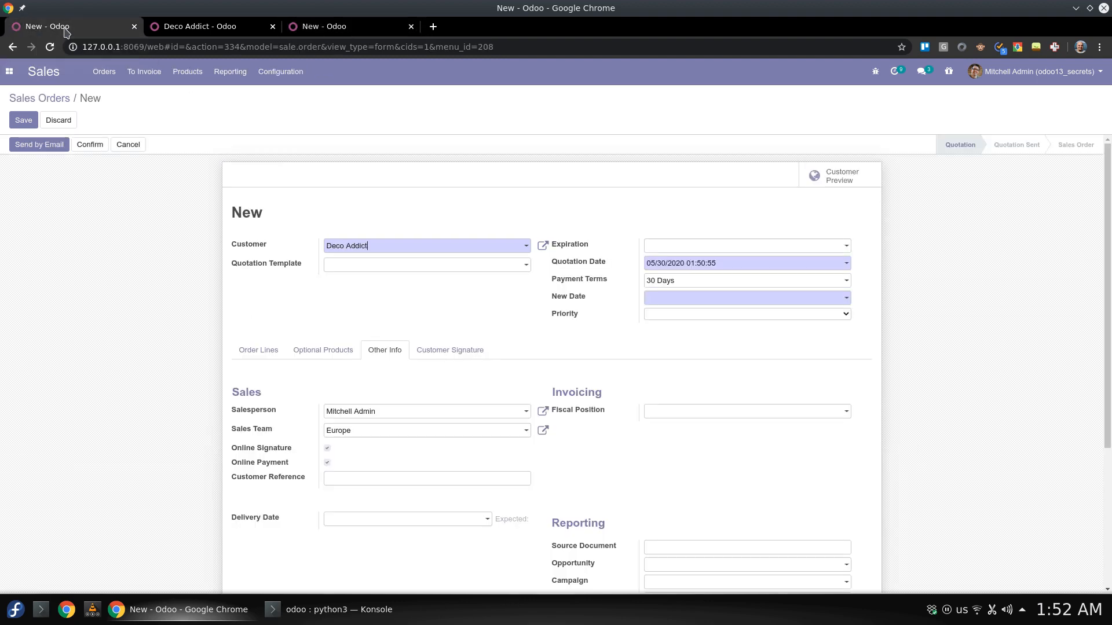
mouse_move(275, 482)
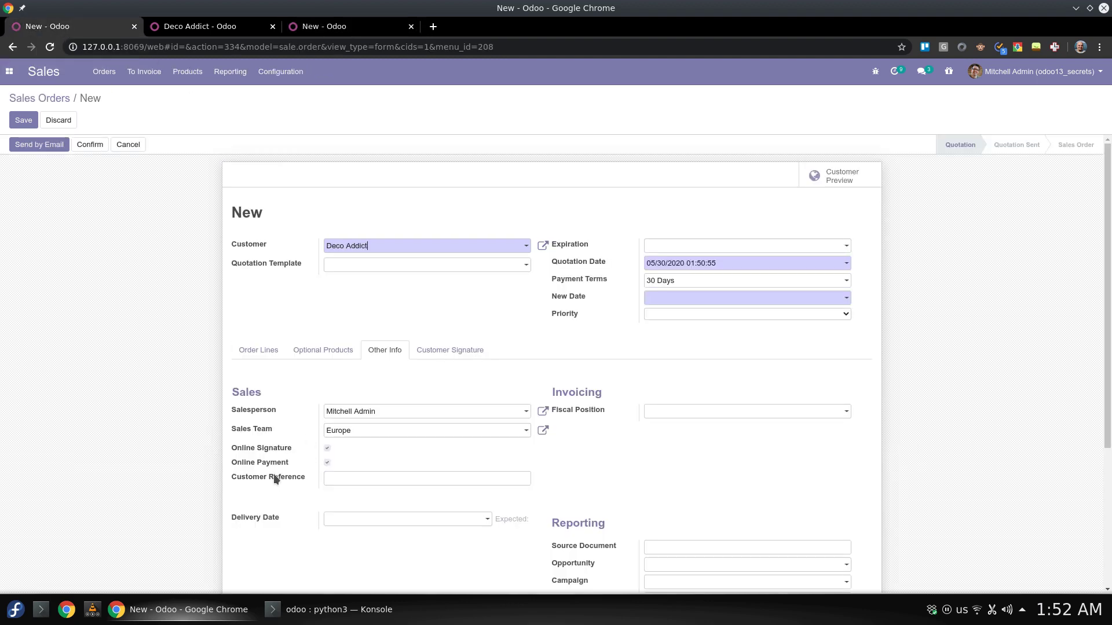
mouse_move(268, 476)
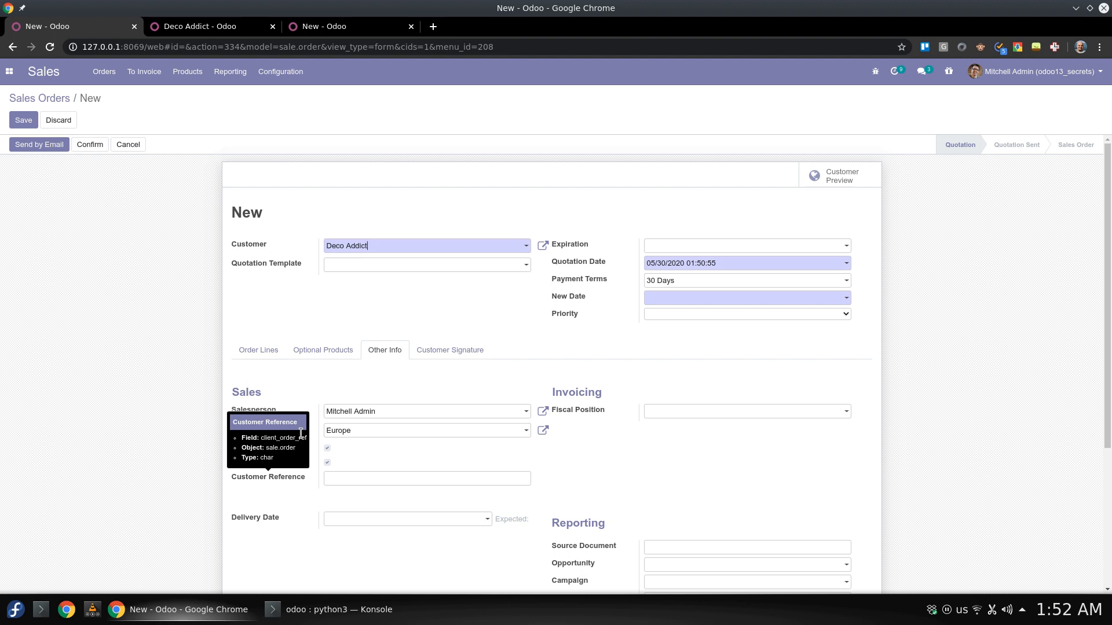
left_click(347, 26)
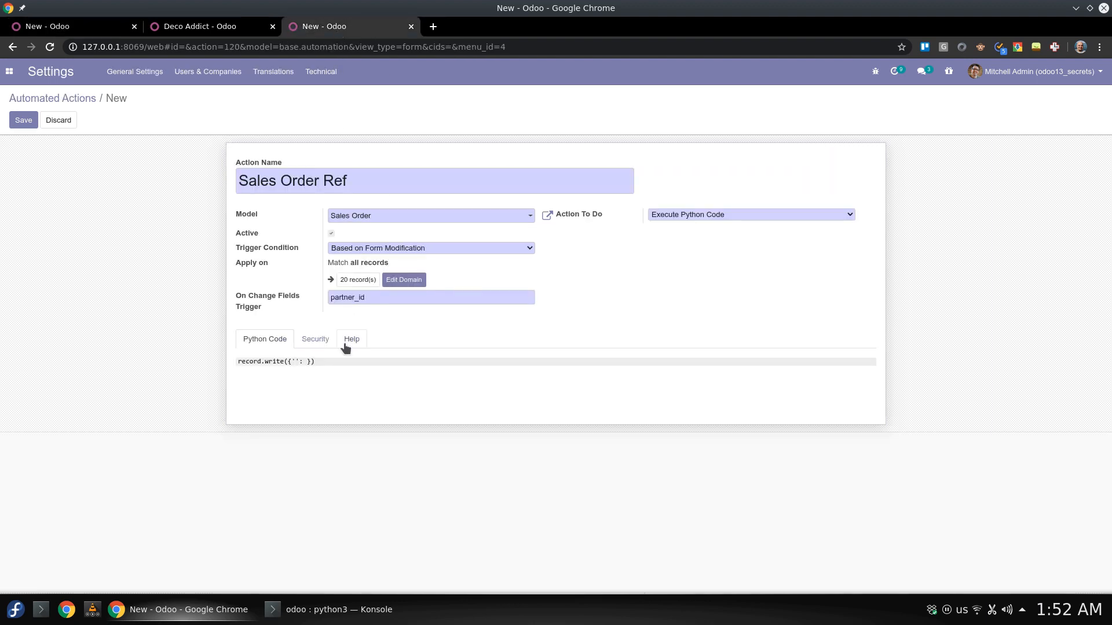
type("client_order_")
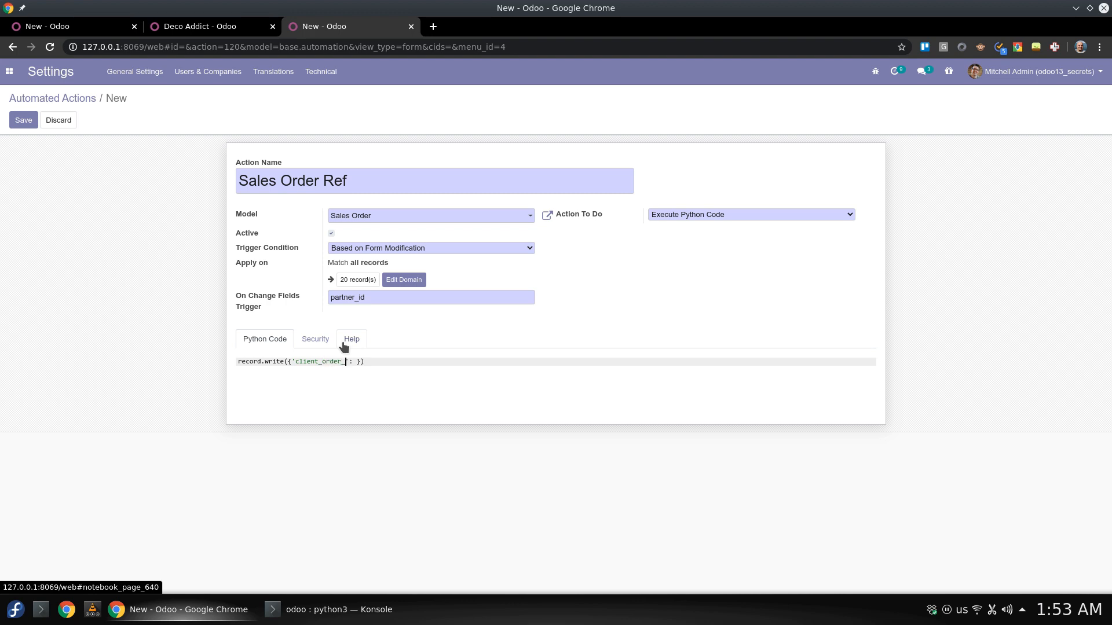
type("ref'")
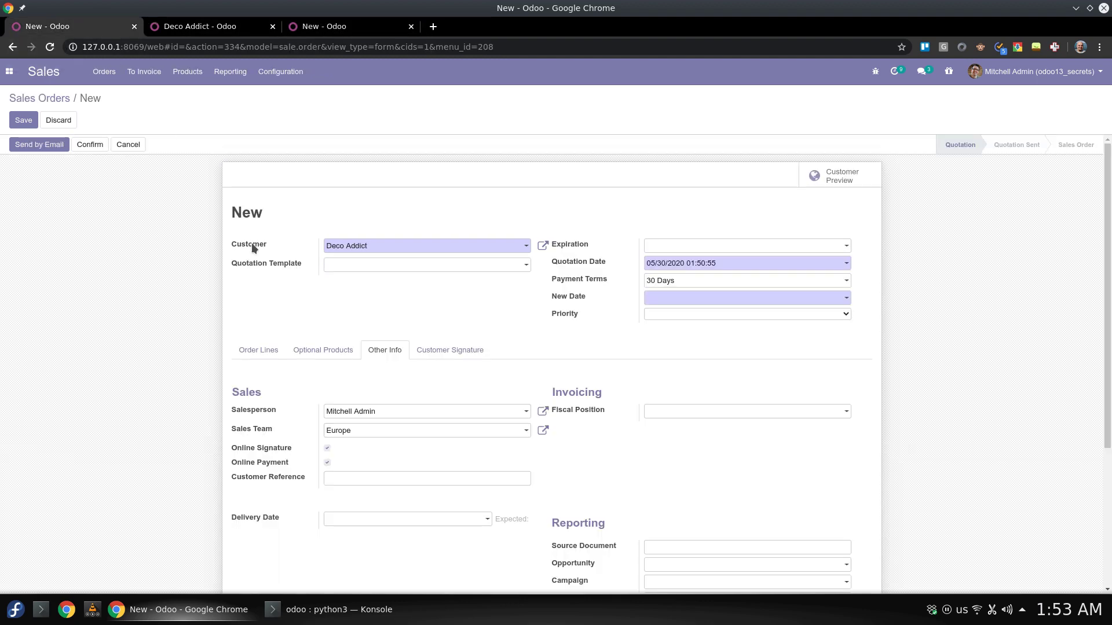
mouse_move(255, 248)
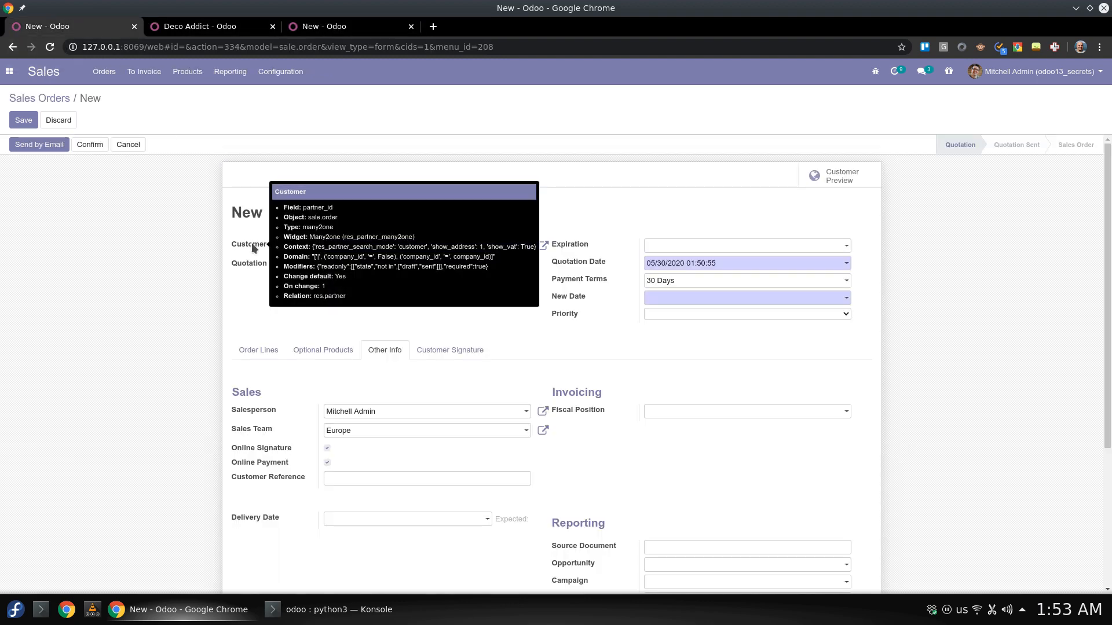
- Finish the value as record.partner_id.ref after checking the customer's Reference field
left_click(200, 26)
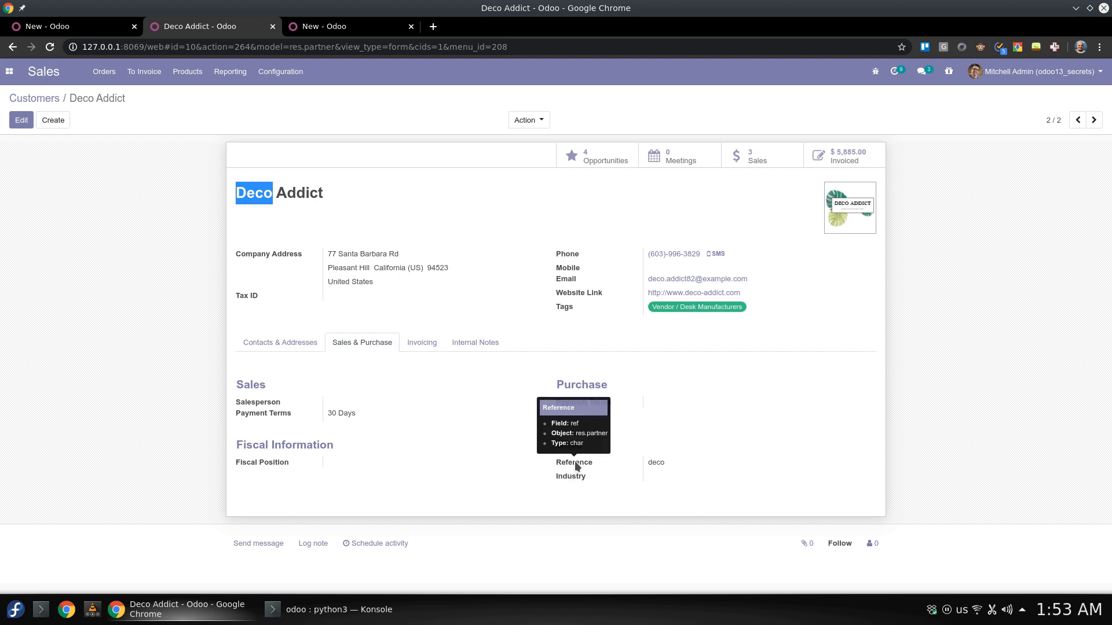
left_click(342, 26)
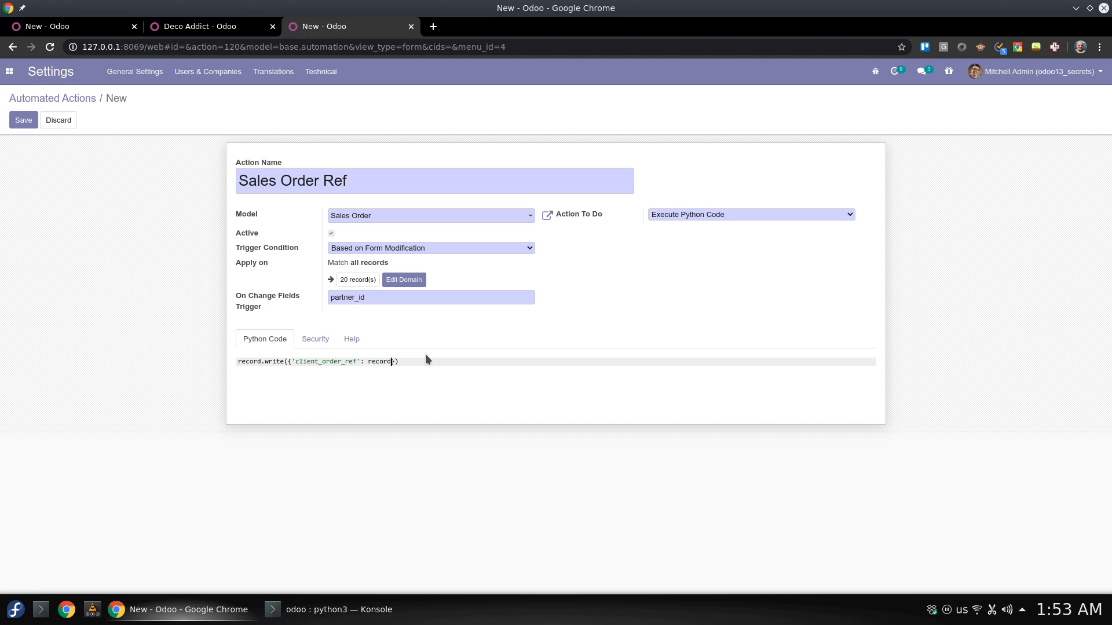
type(".partner")
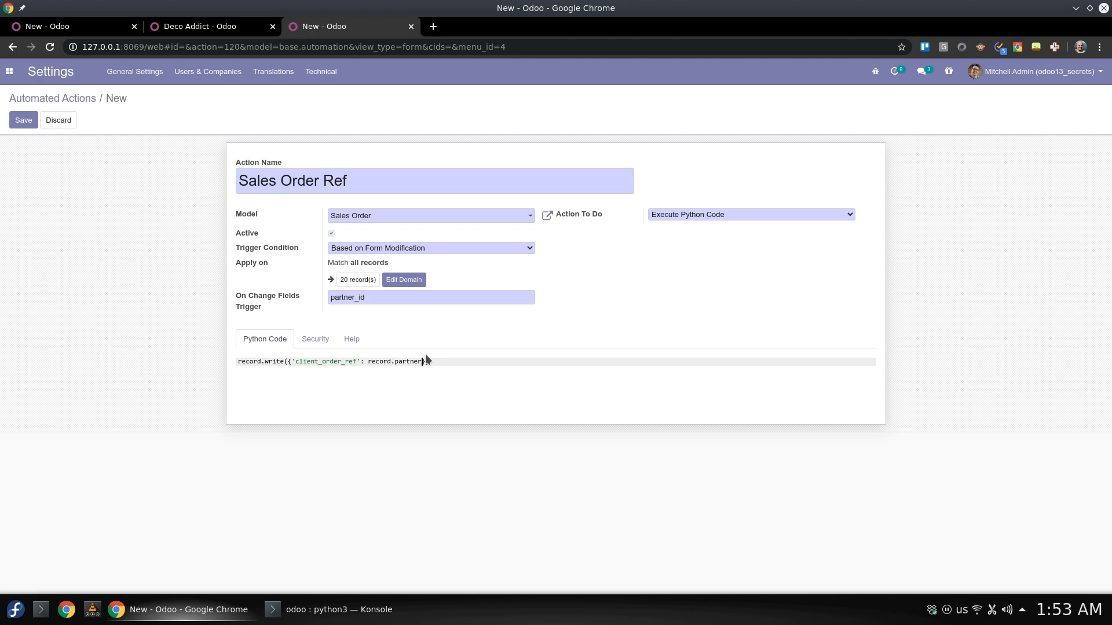
type("_id.re})")
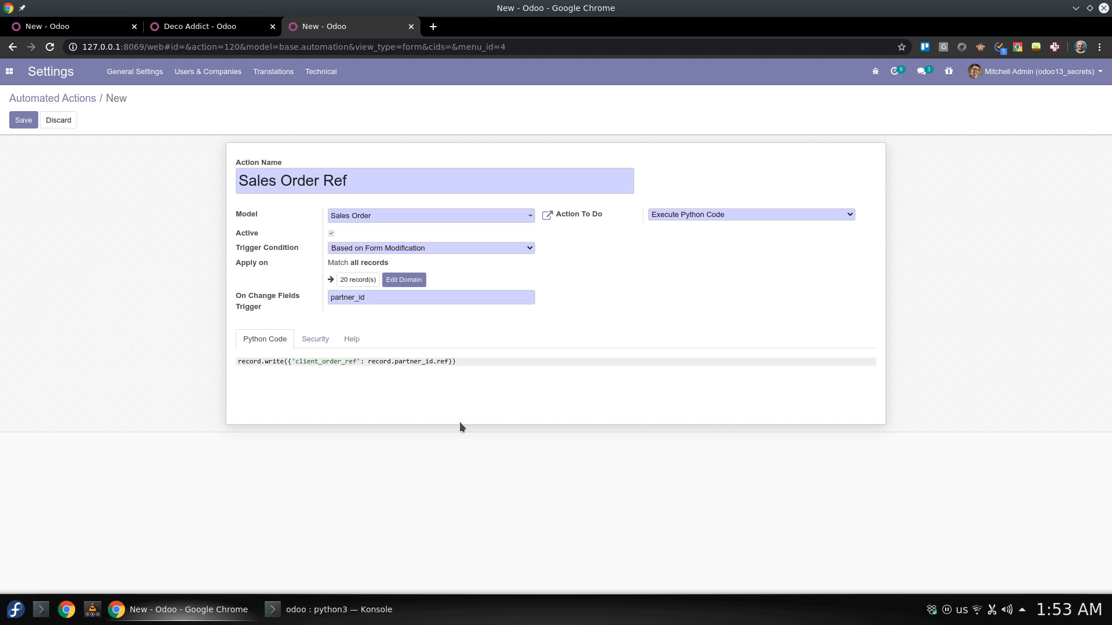
mouse_move(346, 311)
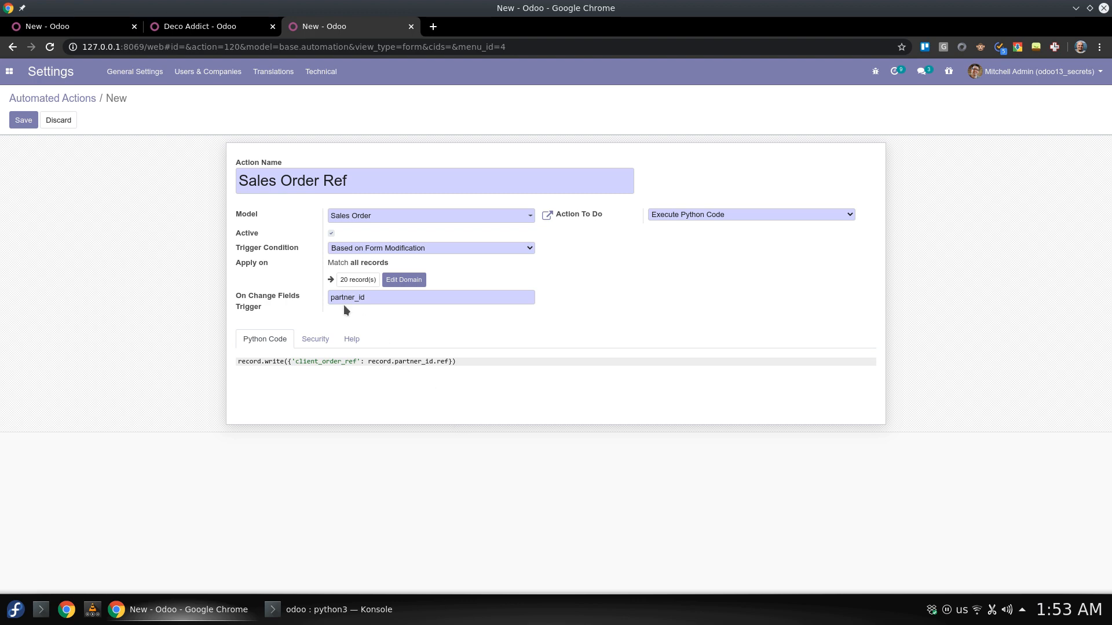
double_click(348, 297)
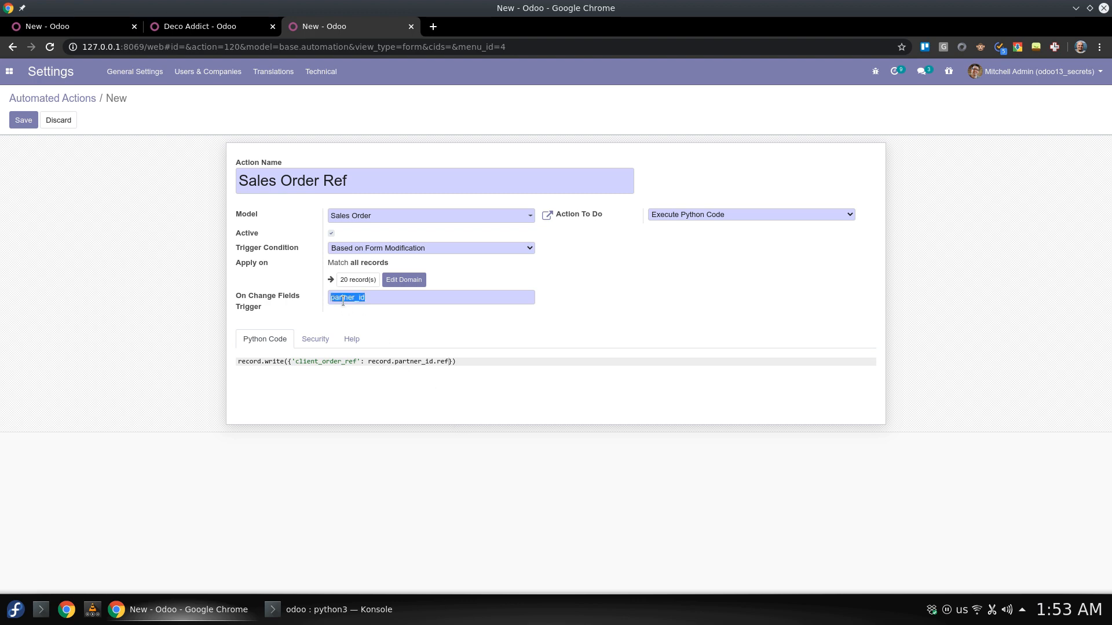
mouse_move(349, 258)
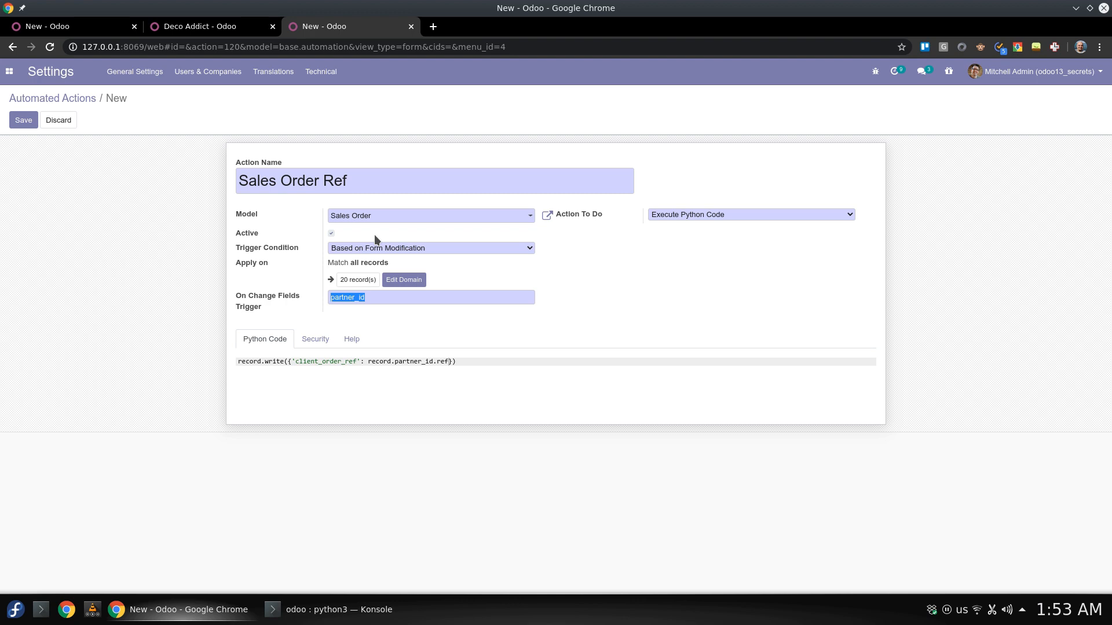
mouse_move(715, 232)
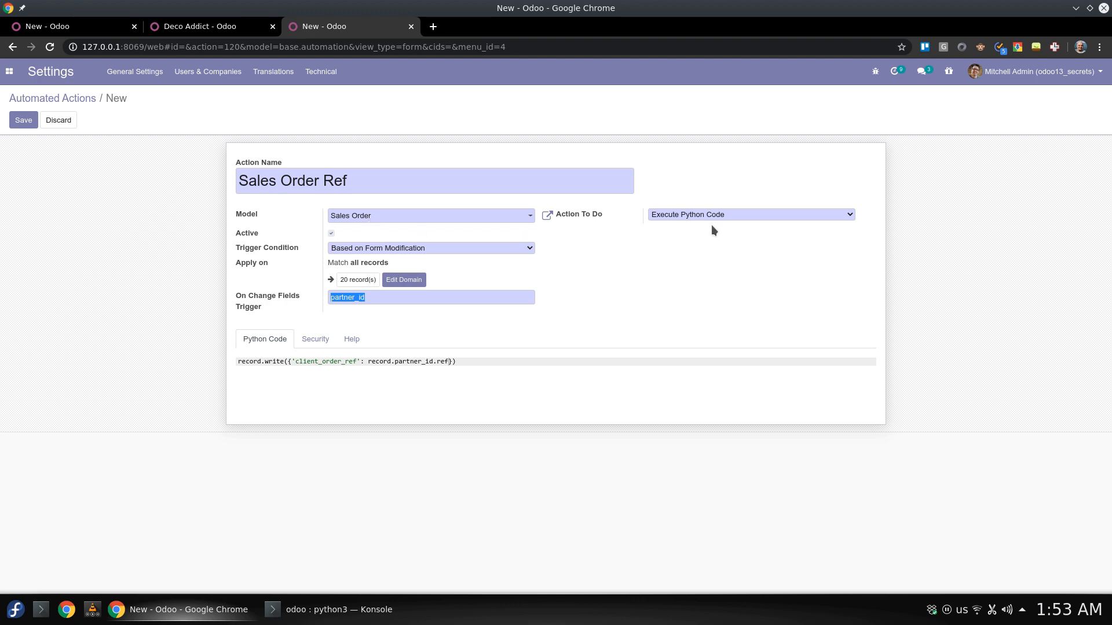
- Save the Sales Order Ref action with its Sales Order model, partner_id trigger and code
left_click(415, 362)
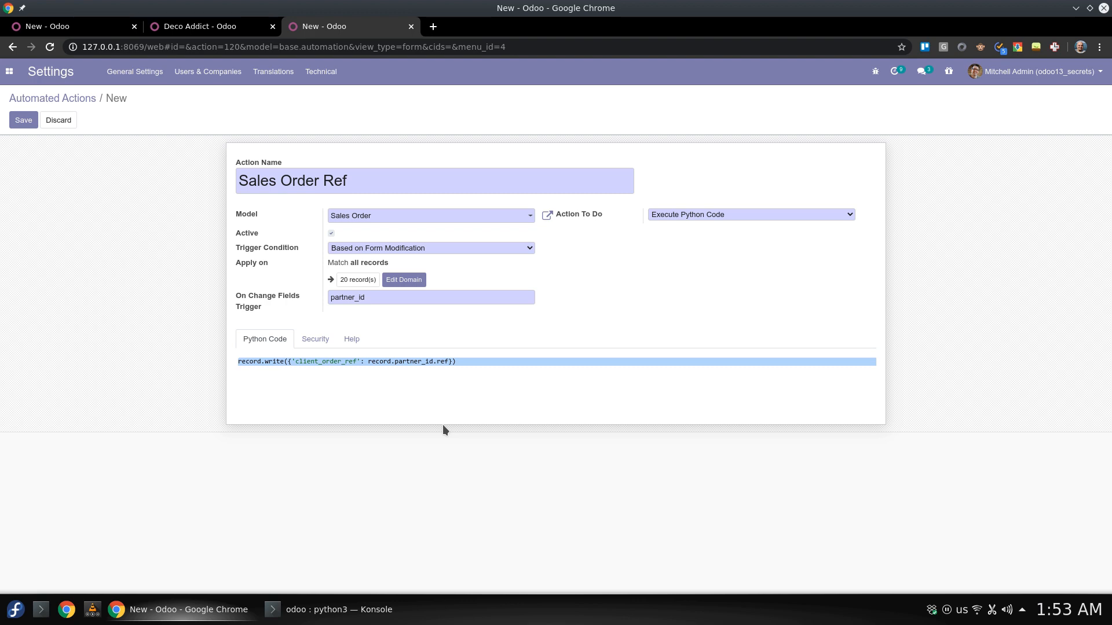
left_click(23, 120)
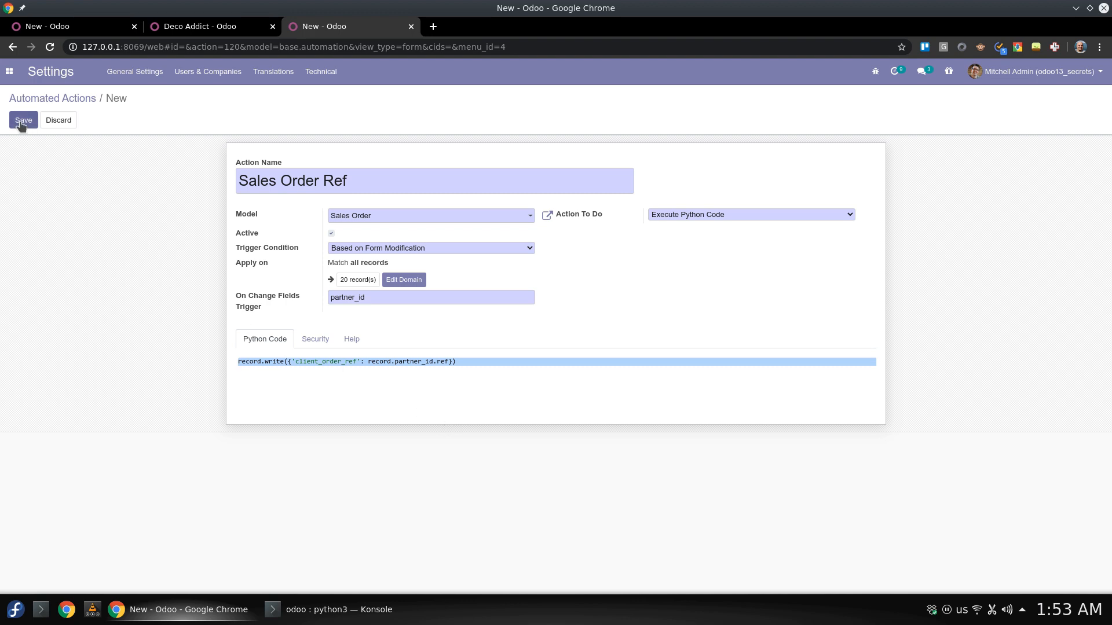
left_click(24, 120)
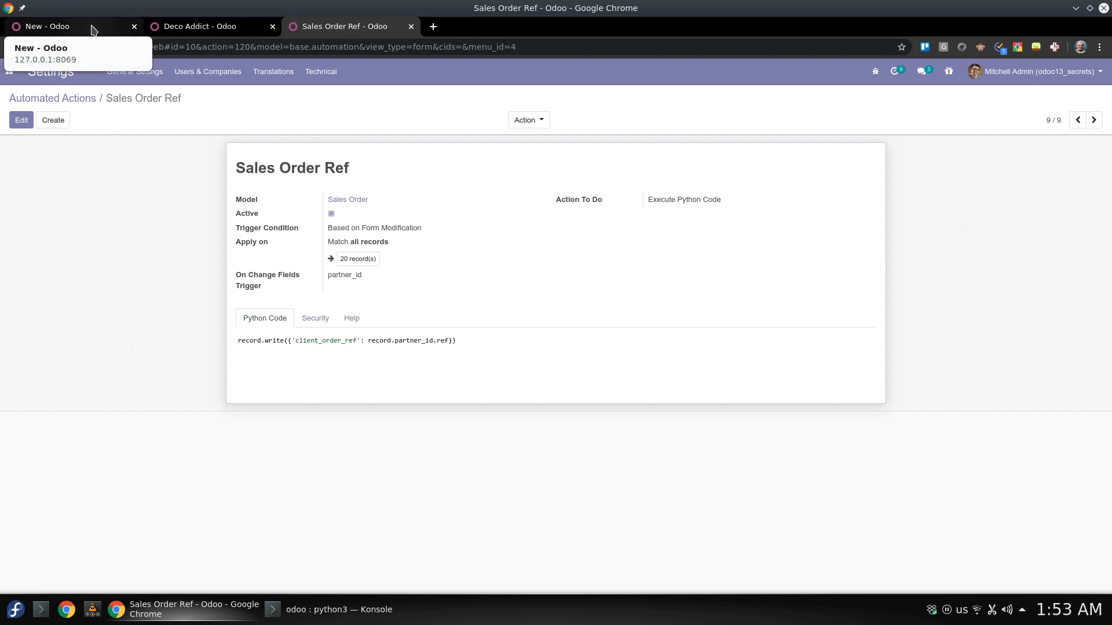
- Switch the new quotation's customer to Azure Interior, then back to Deco Addict
left_click(47, 26)
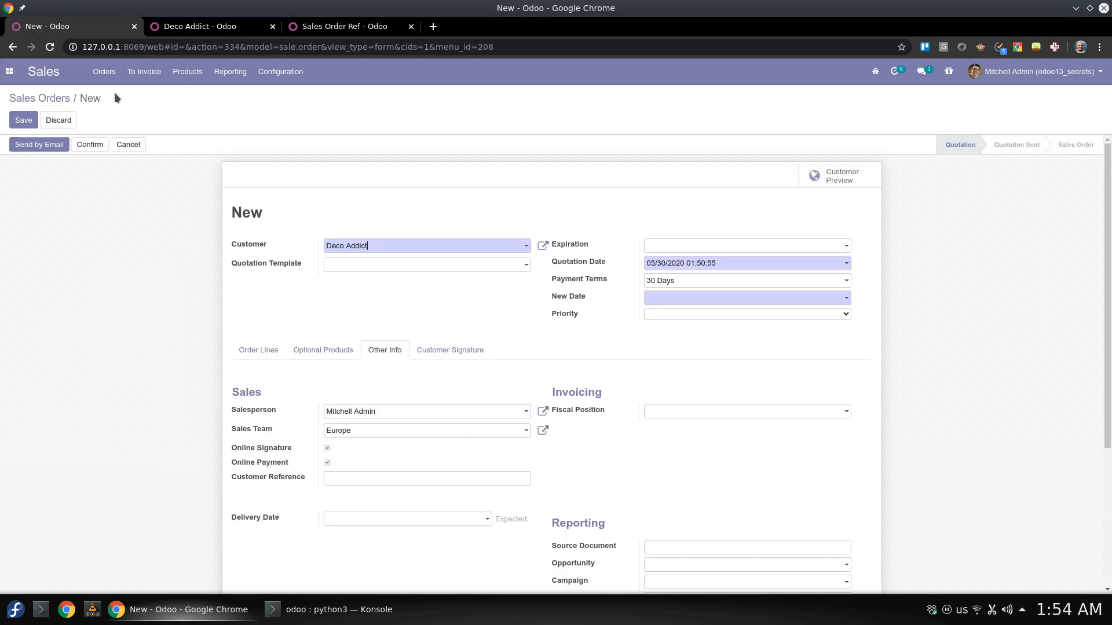
left_click(427, 246)
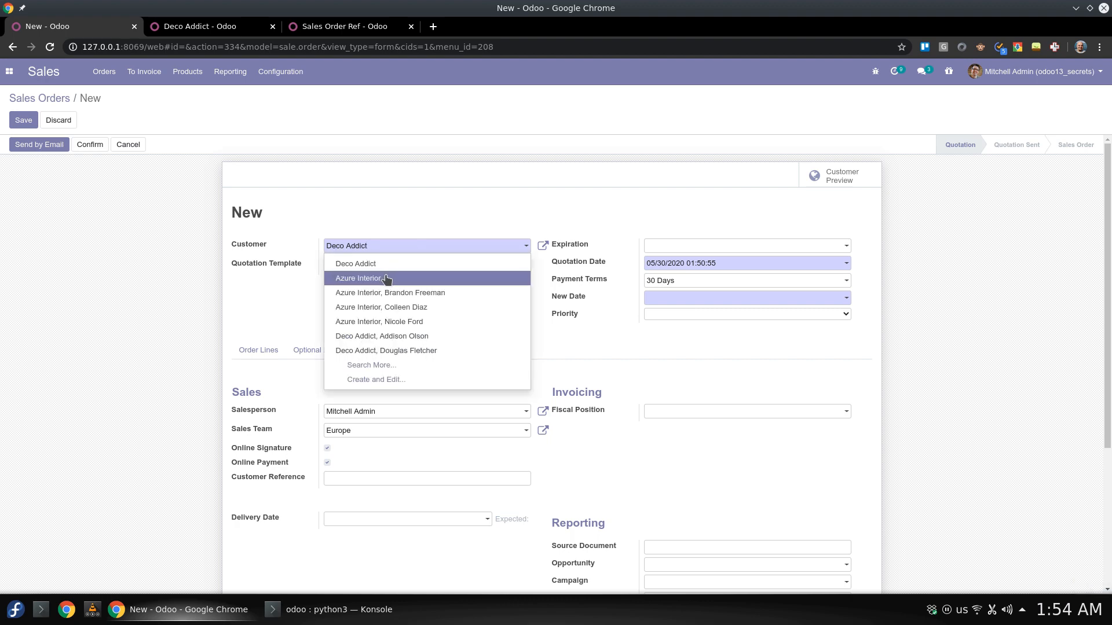
left_click(378, 278)
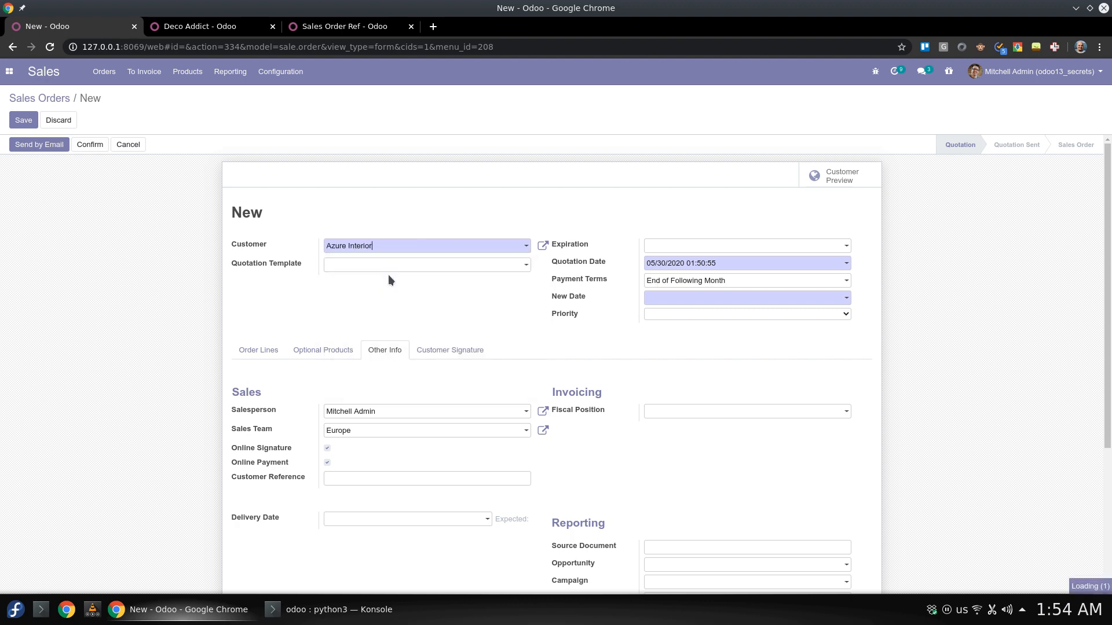
left_click(427, 245)
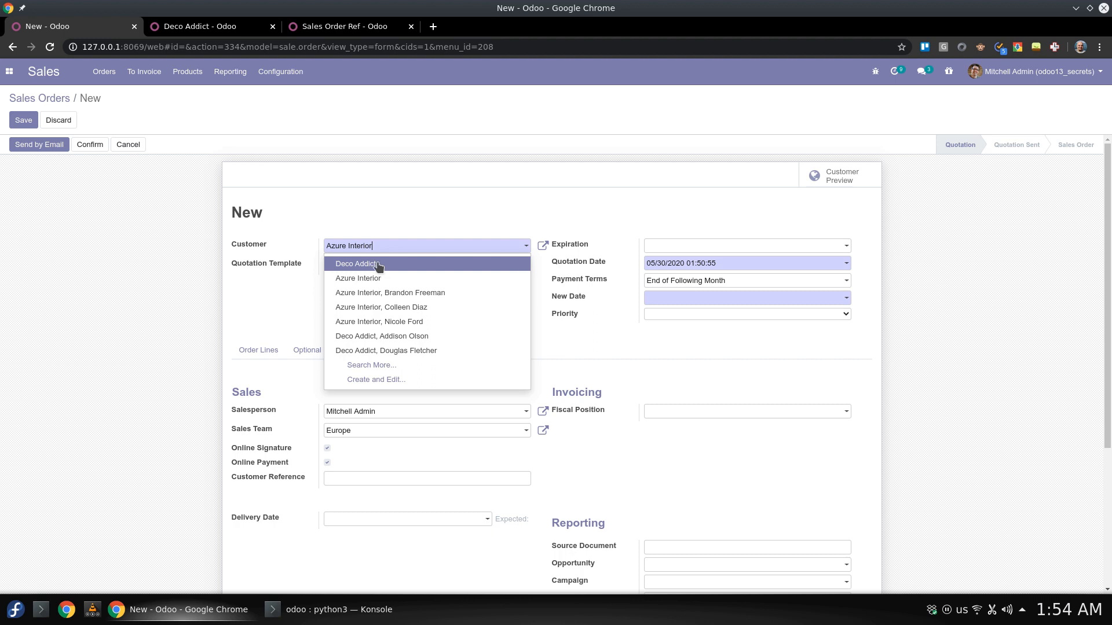
mouse_move(386, 268)
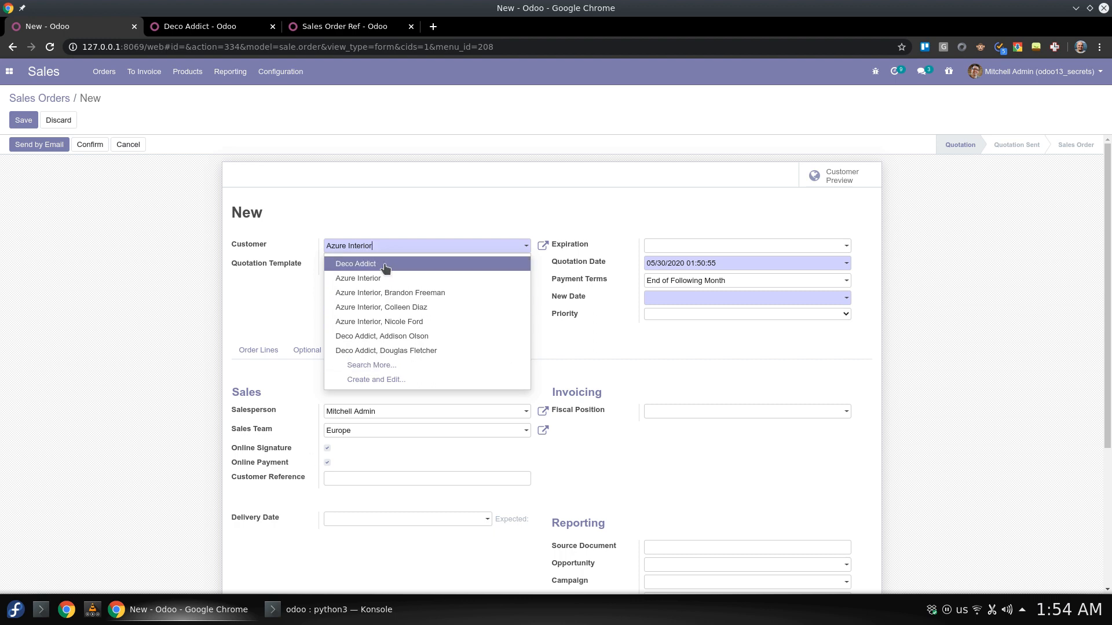
left_click(356, 264)
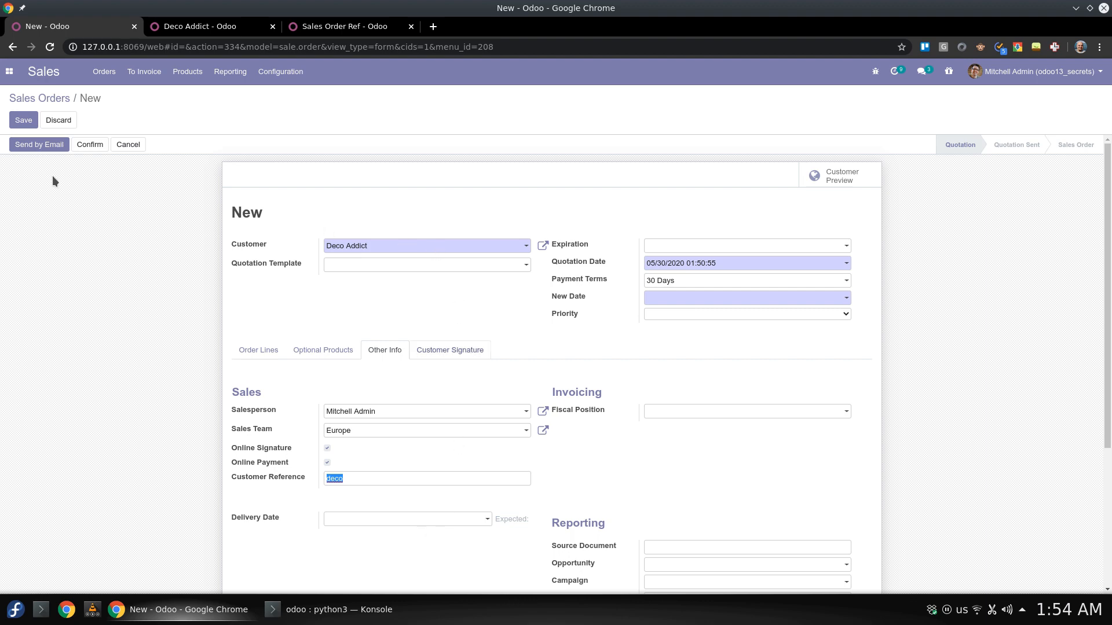
- Set New Date to 05/30/2020 and save the quotation as S00020
left_click(24, 120)
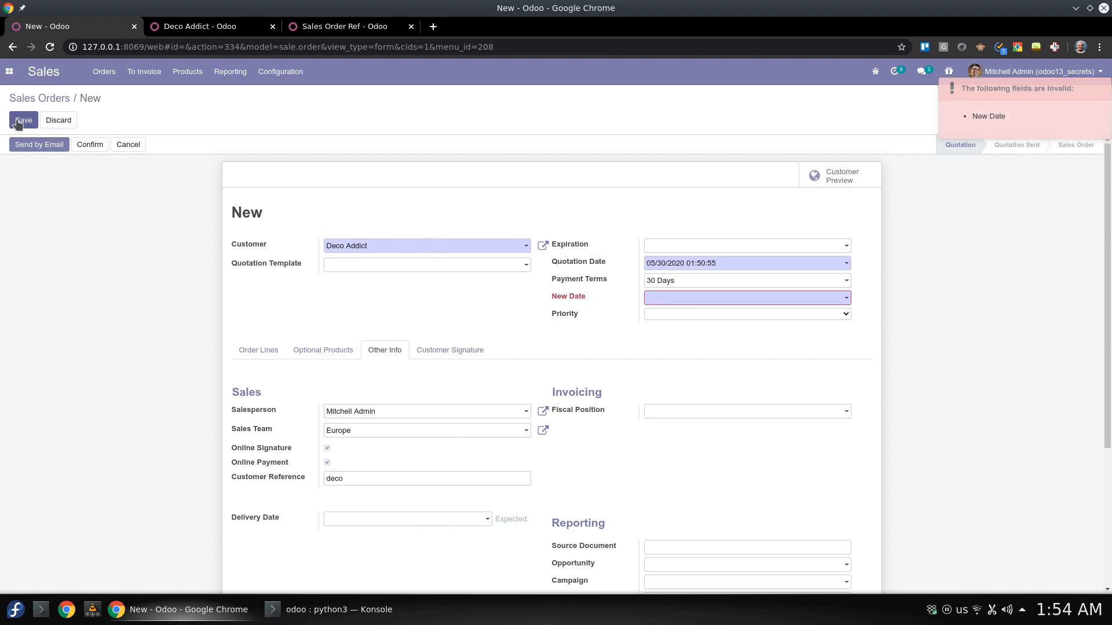
left_click(747, 297)
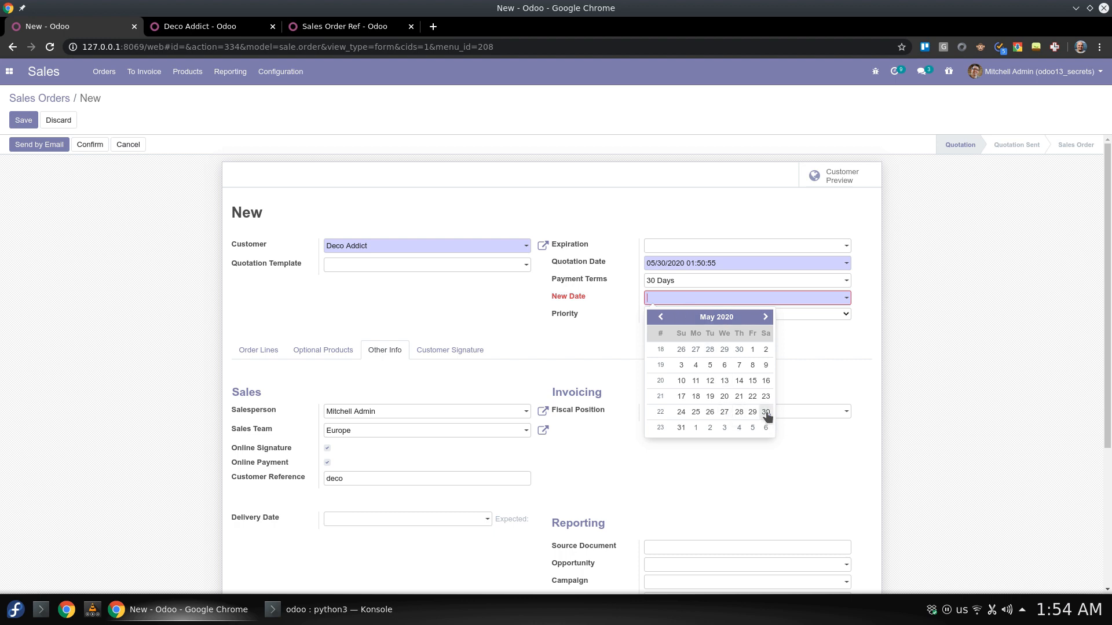
left_click(765, 412)
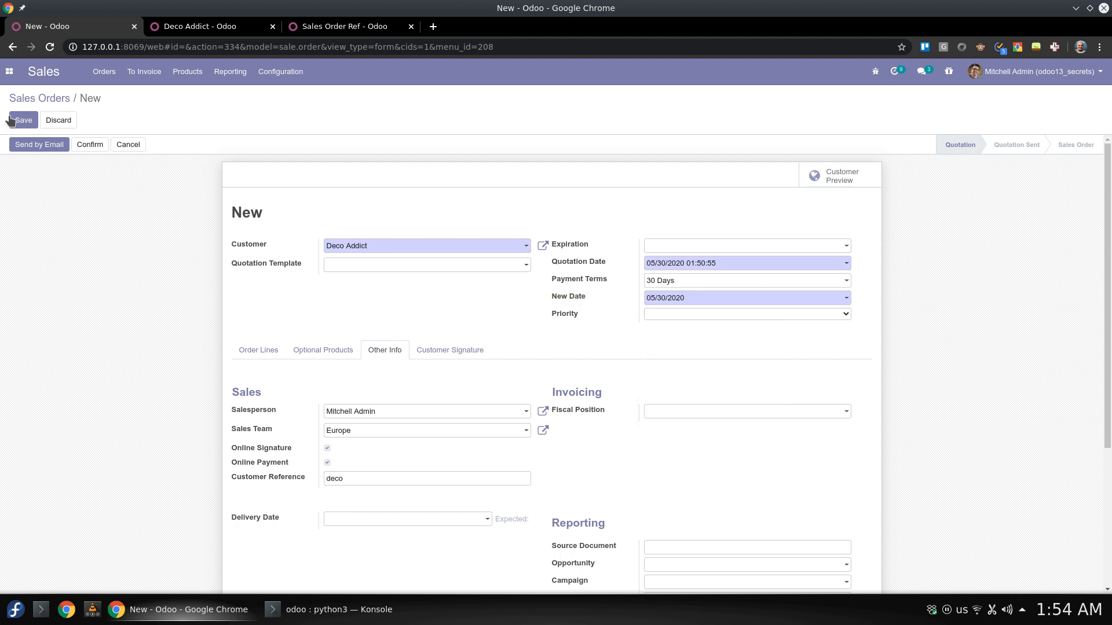
left_click(23, 120)
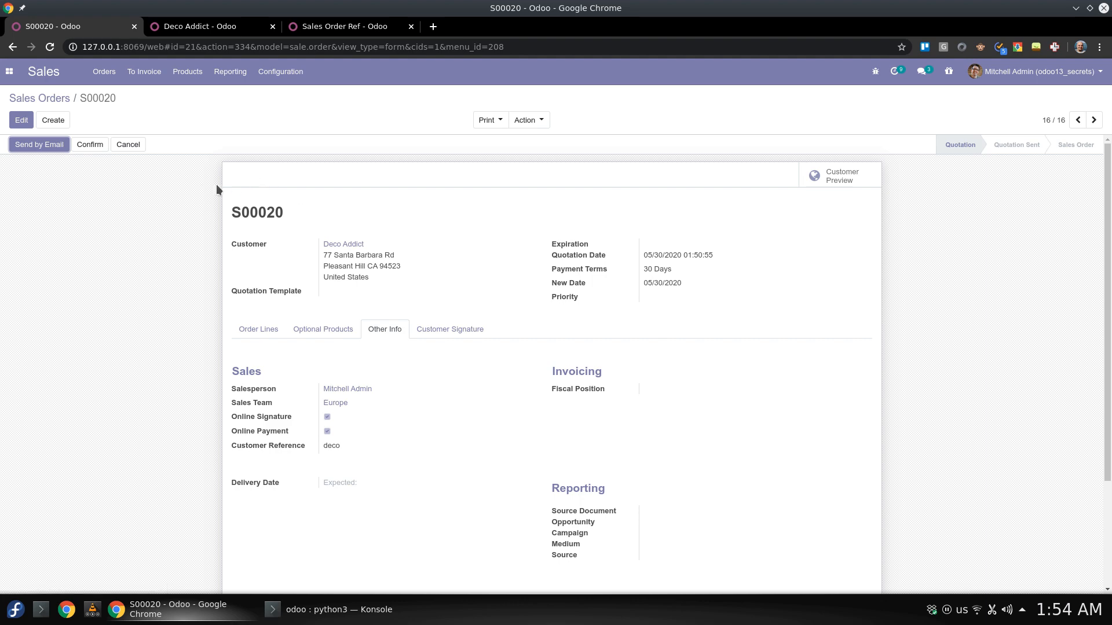
- Set Azure Interior's Reference to 'Azure', save it, and return to quotation S00020
left_click(200, 26)
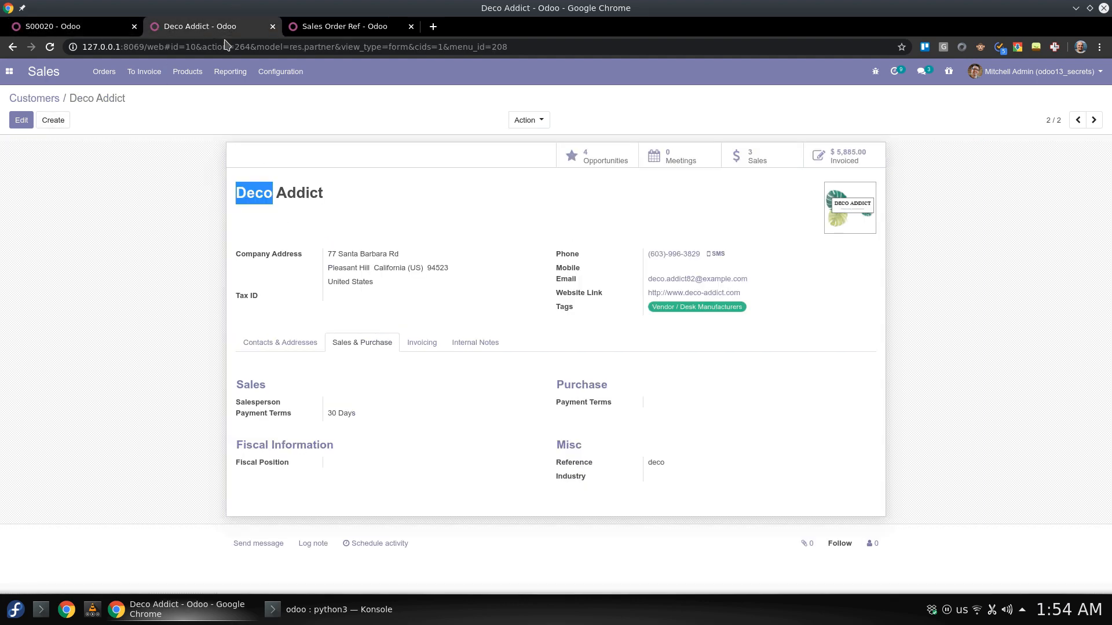
left_click(1077, 120)
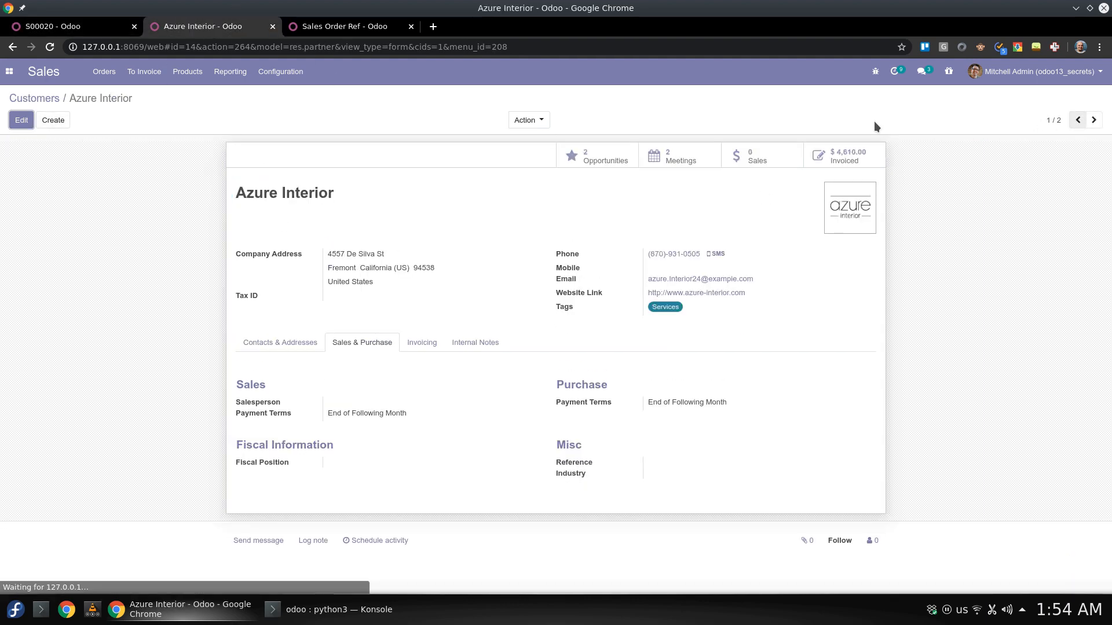
left_click(21, 120)
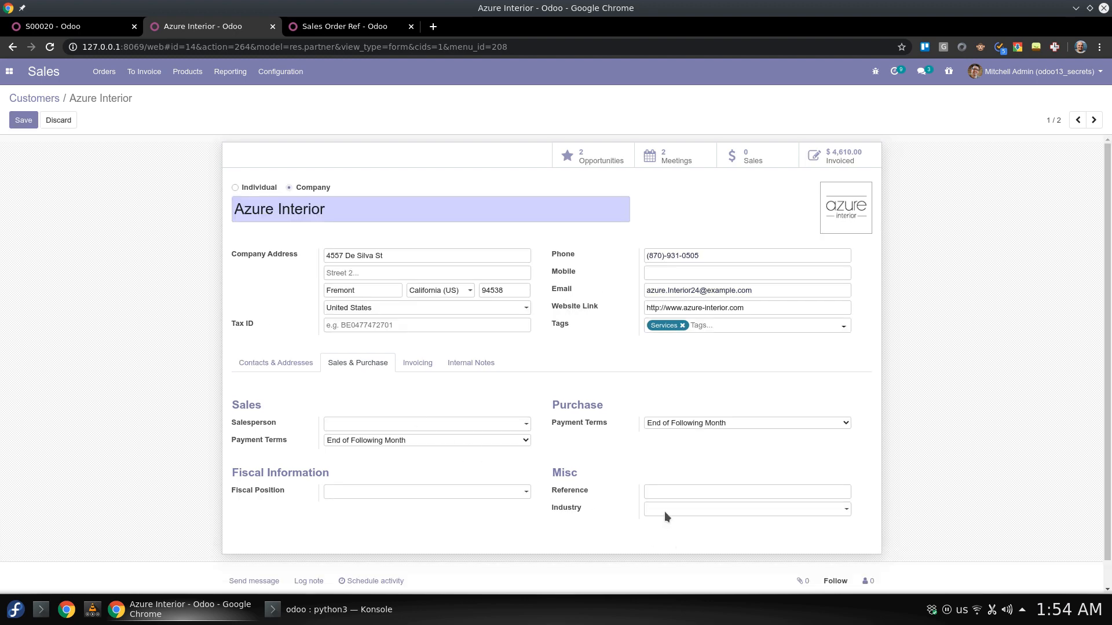
left_click(747, 492)
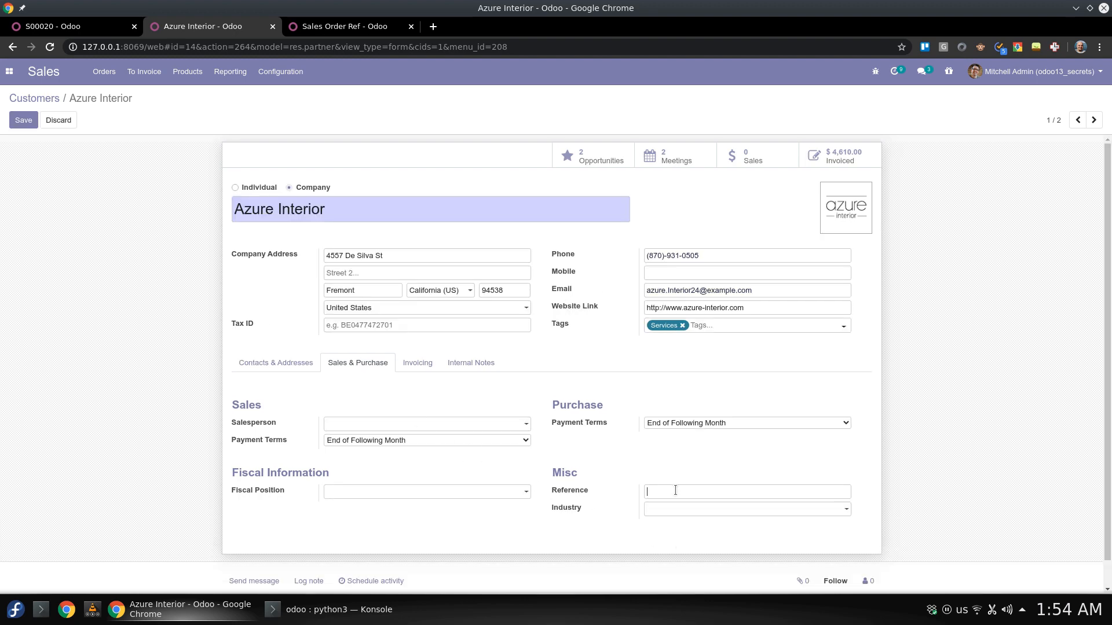
type("Azure")
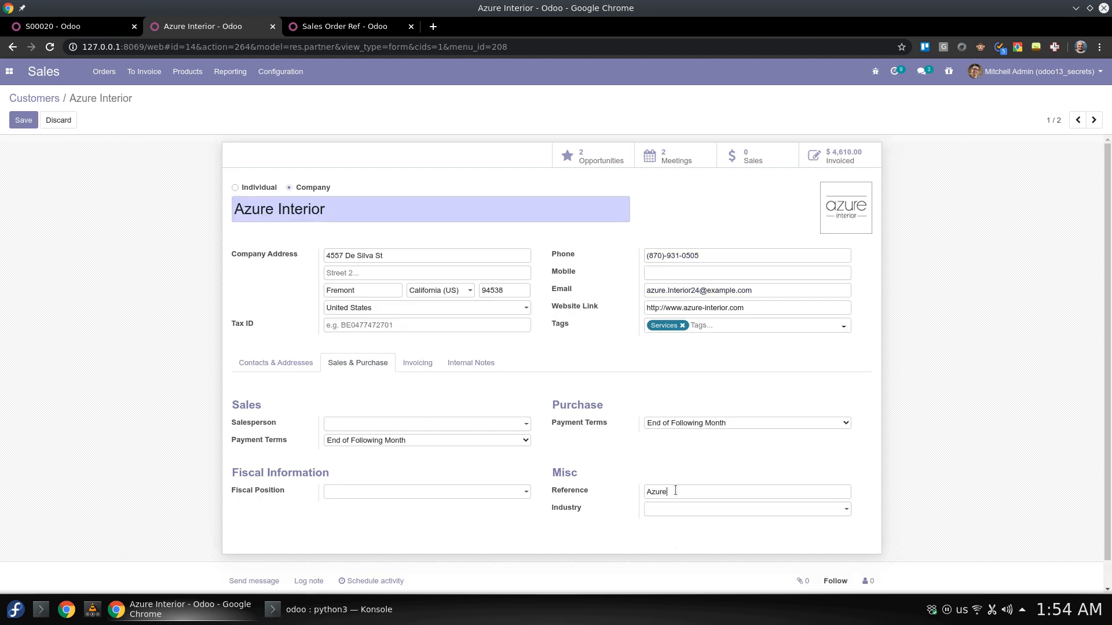
left_click(23, 119)
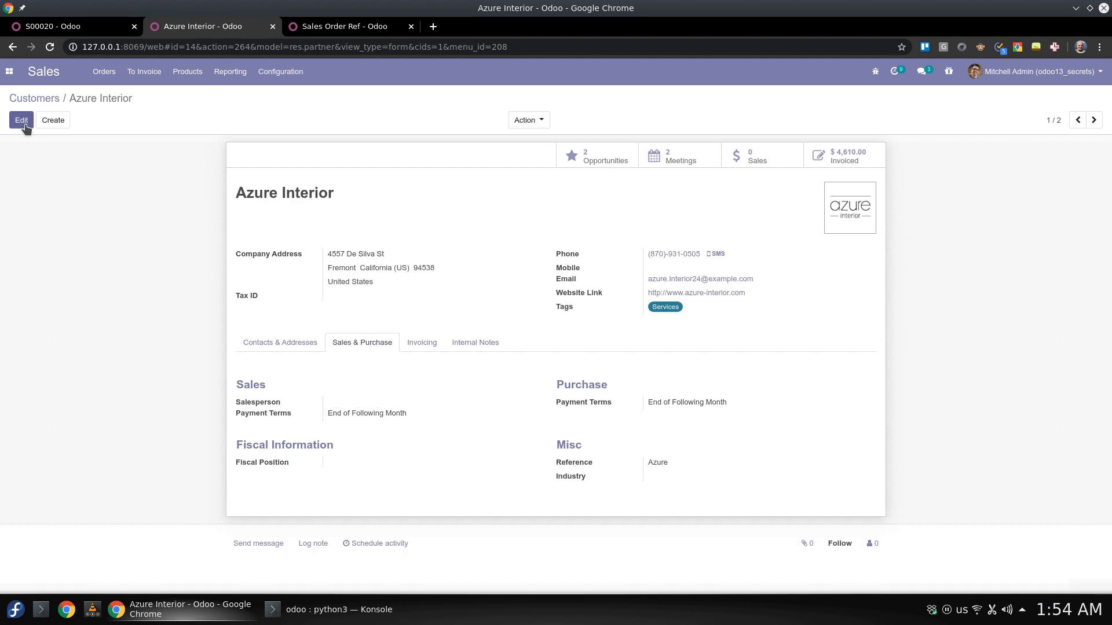
left_click(52, 26)
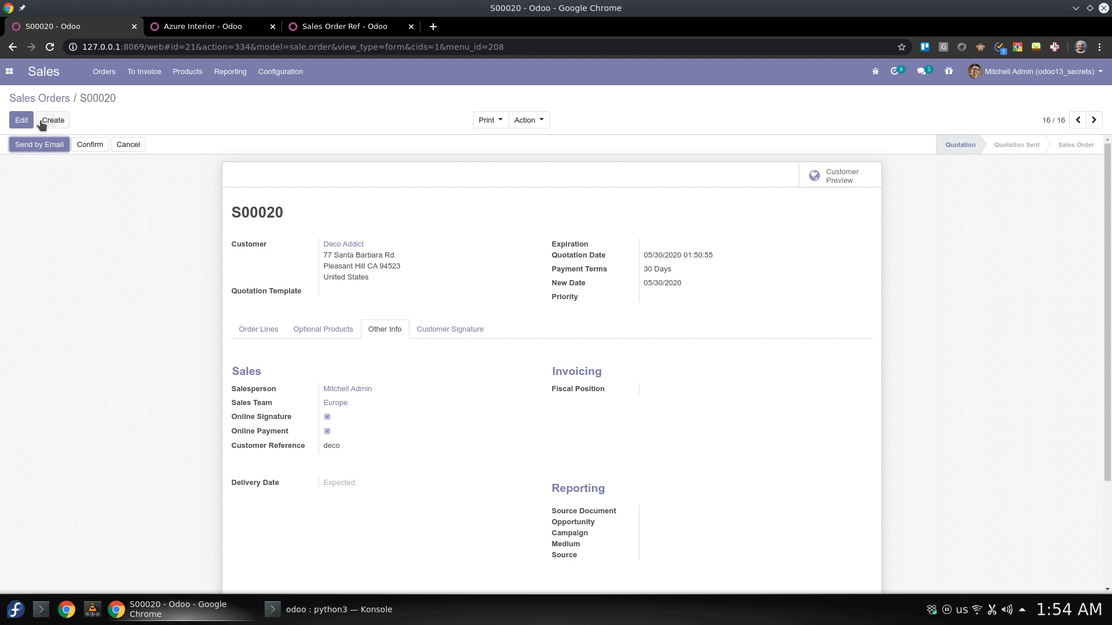
- Start a new quotation, trying Deco Addict and Azure Interior before choosing Azure Interior, Brandon Freeman
left_click(53, 120)
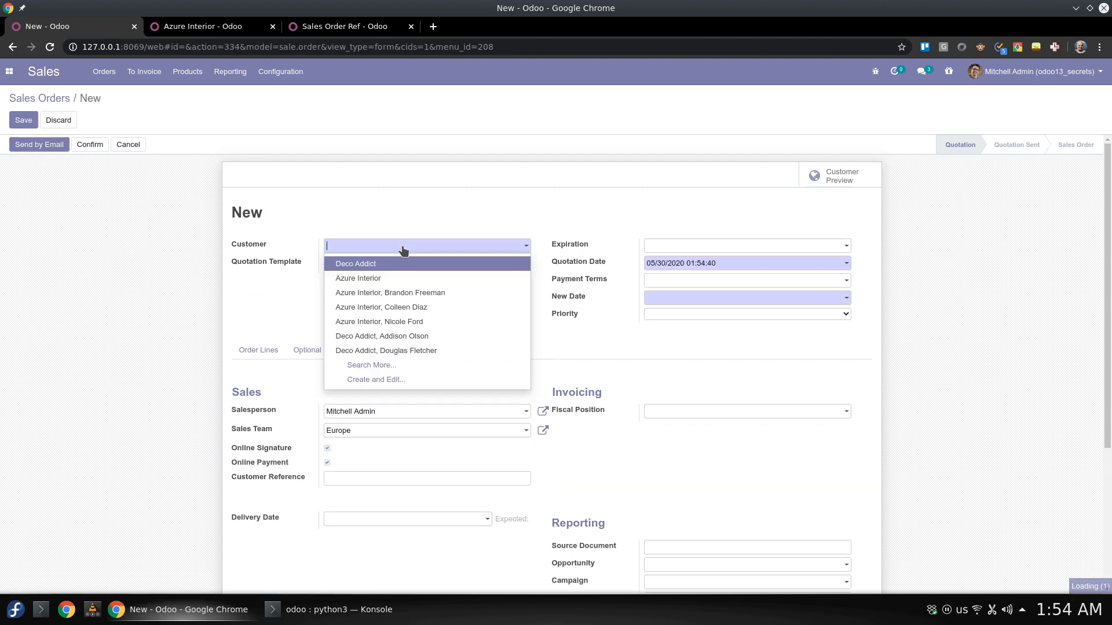
left_click(356, 263)
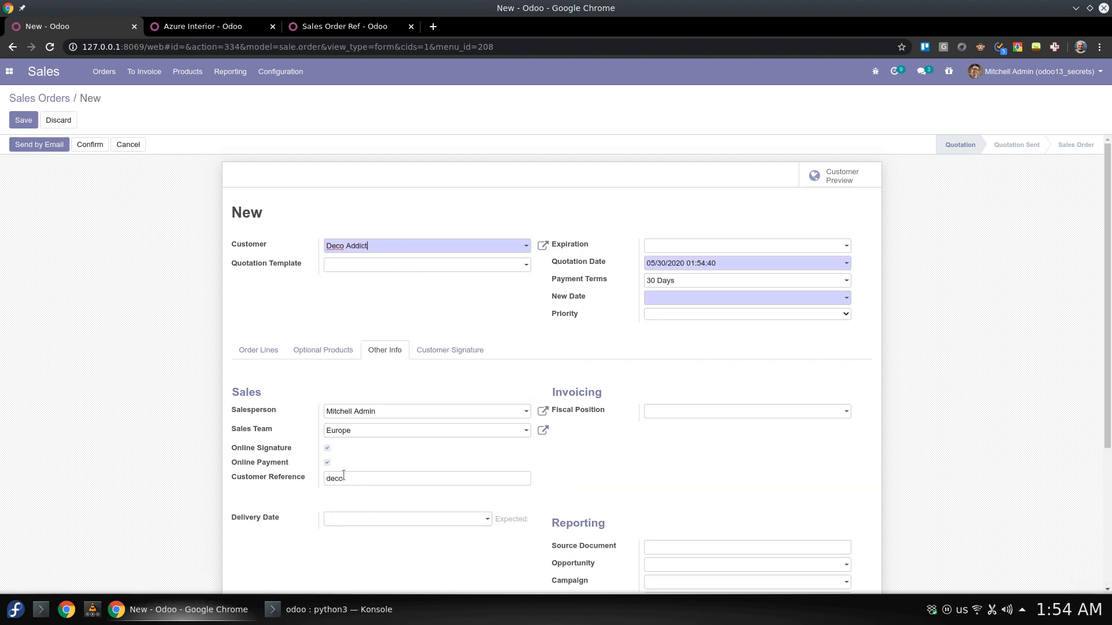
left_click(427, 246)
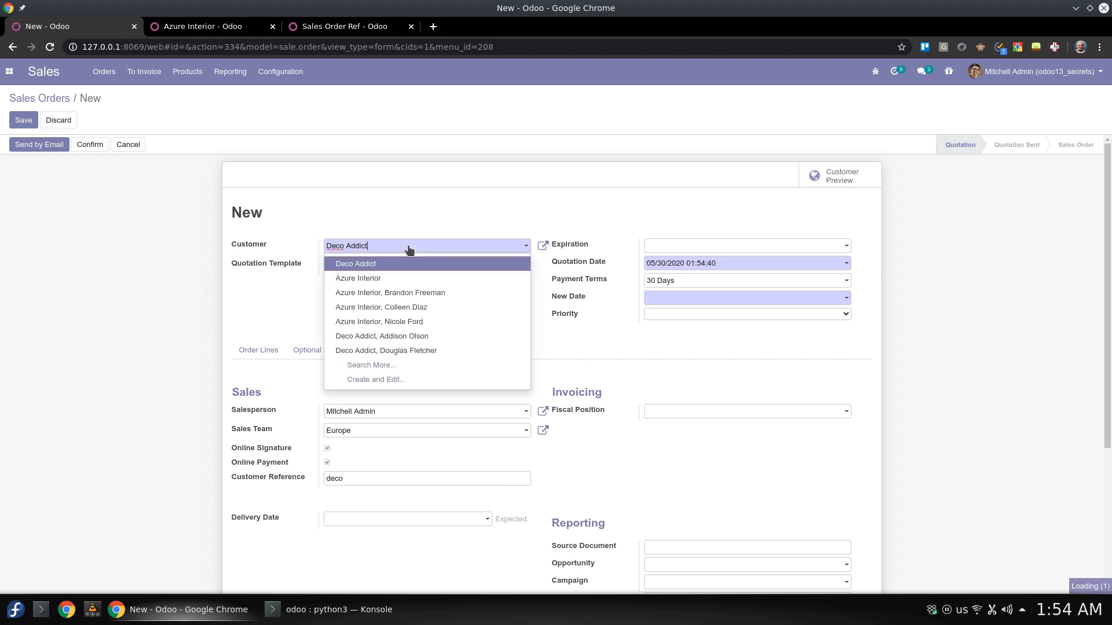
left_click(358, 278)
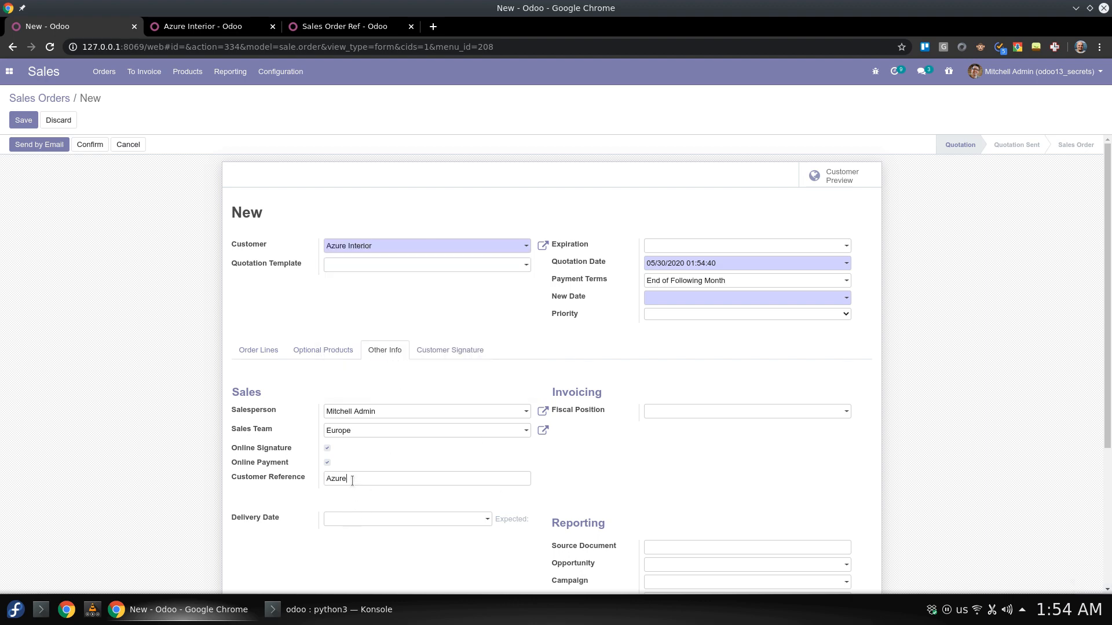
left_click(427, 245)
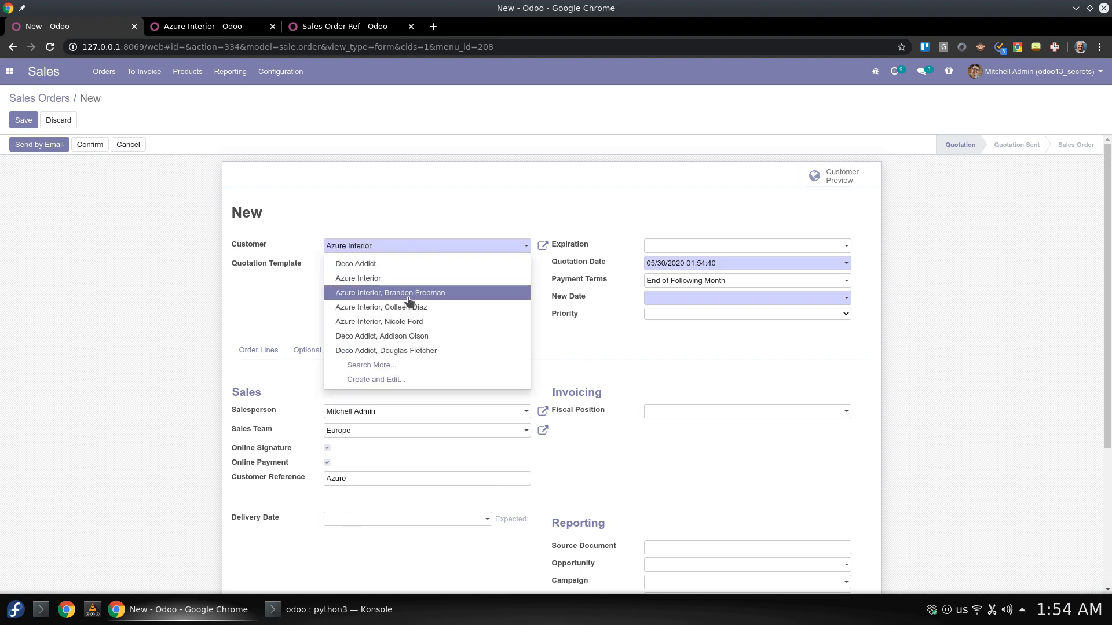
left_click(390, 293)
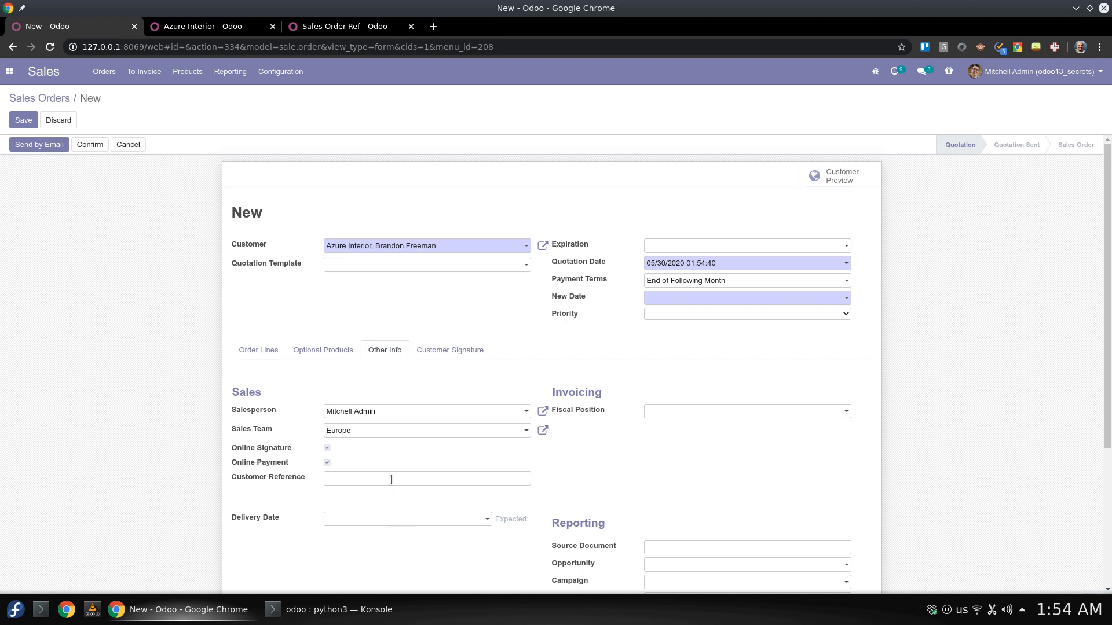
- Confirm the Customer Reference field is still blank and save the quotation
left_click(426, 479)
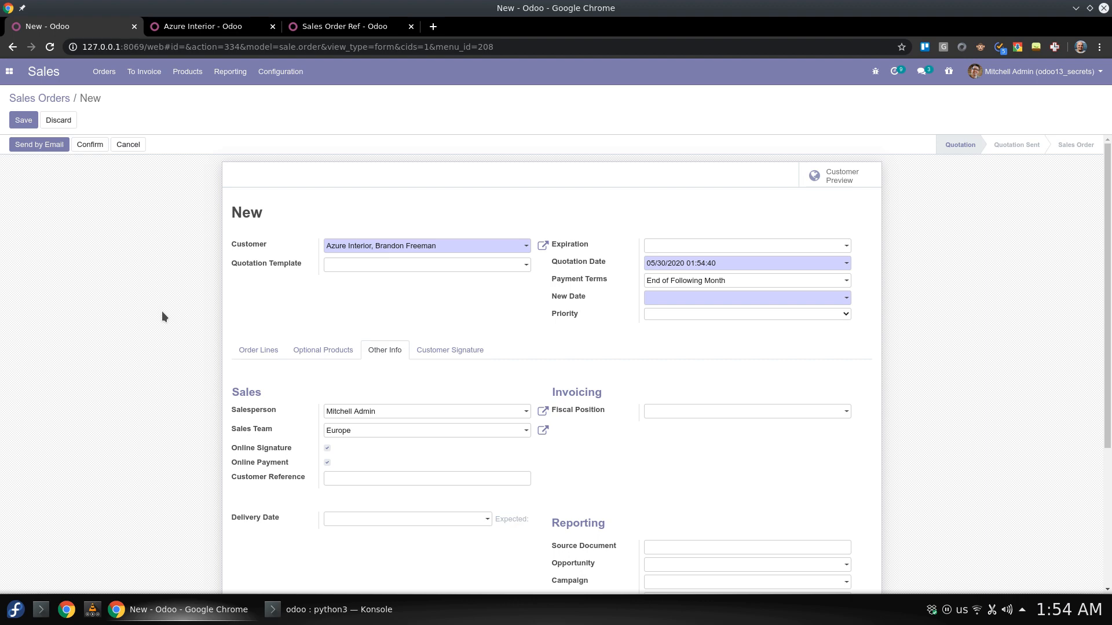
left_click(427, 479)
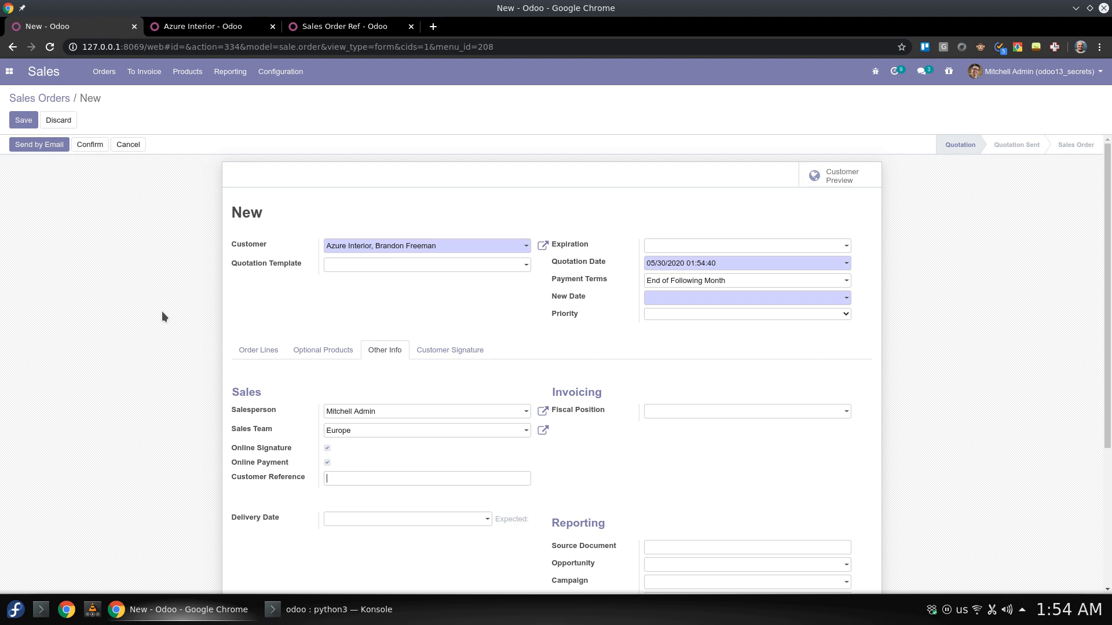
left_click(23, 120)
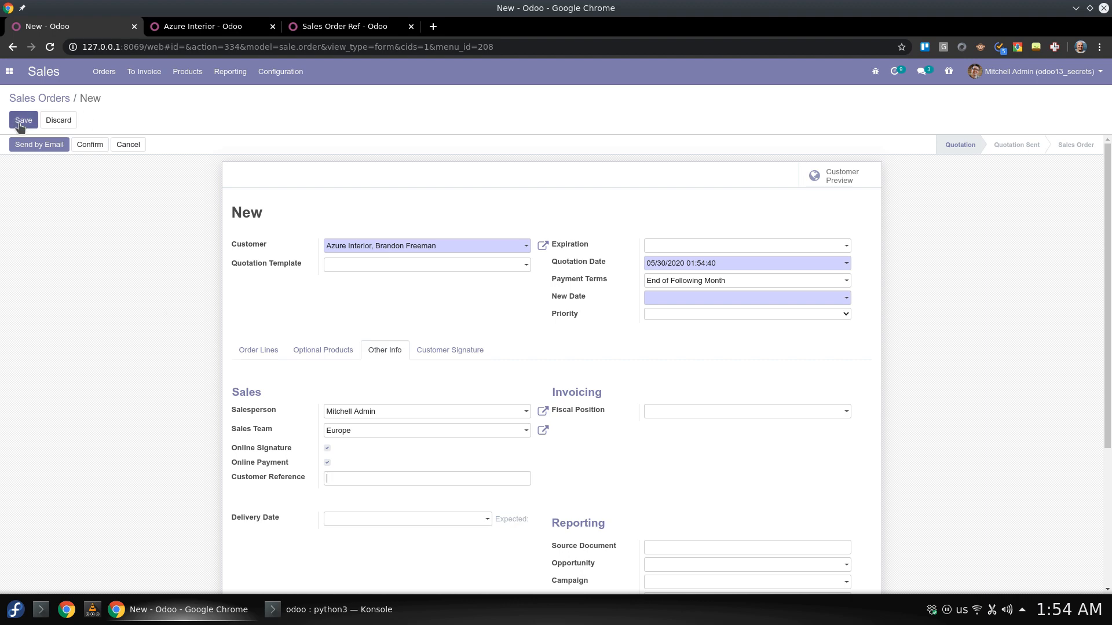